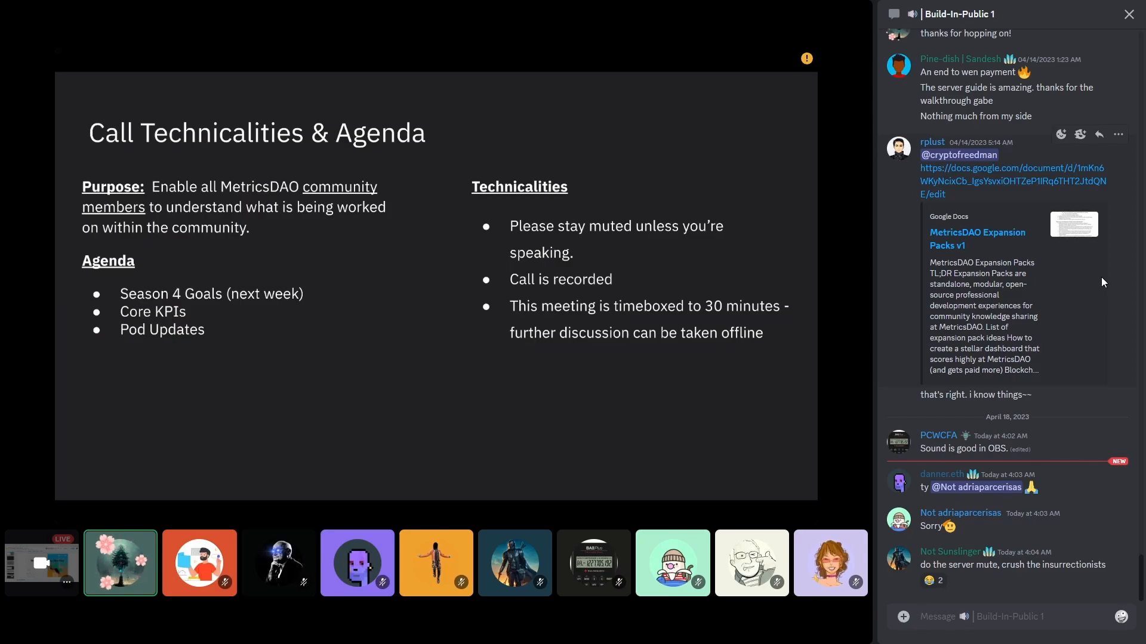
Send a 'Yes, recording.' reply confirming the call is being recorded
{"action": "type", "text": "Yes, recordin"}
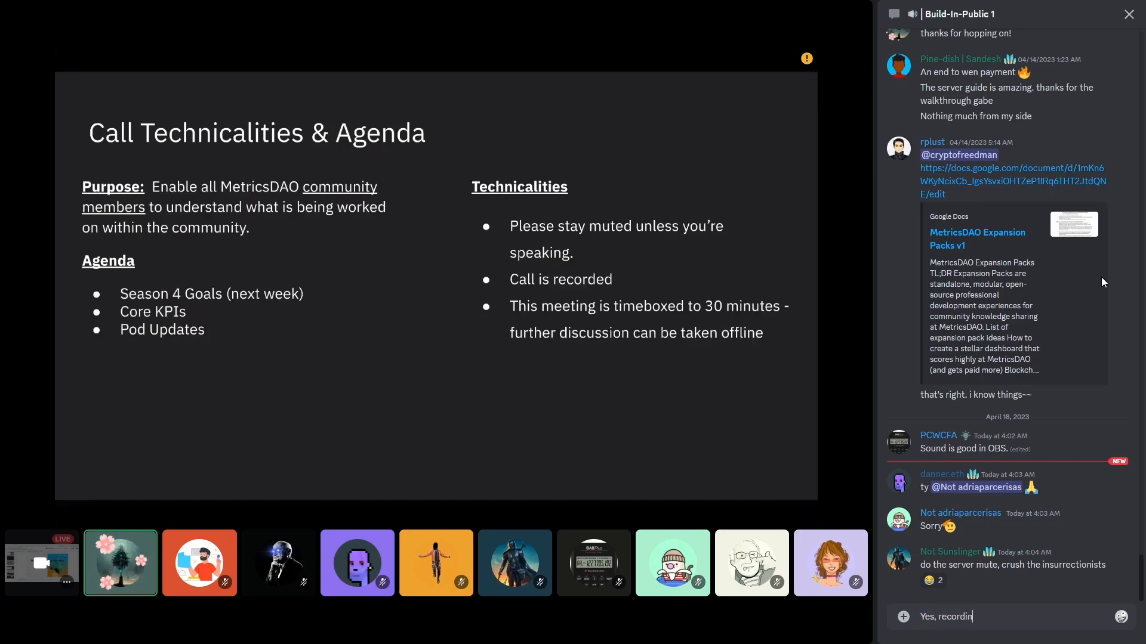
{"action": "key", "text": "enter"}
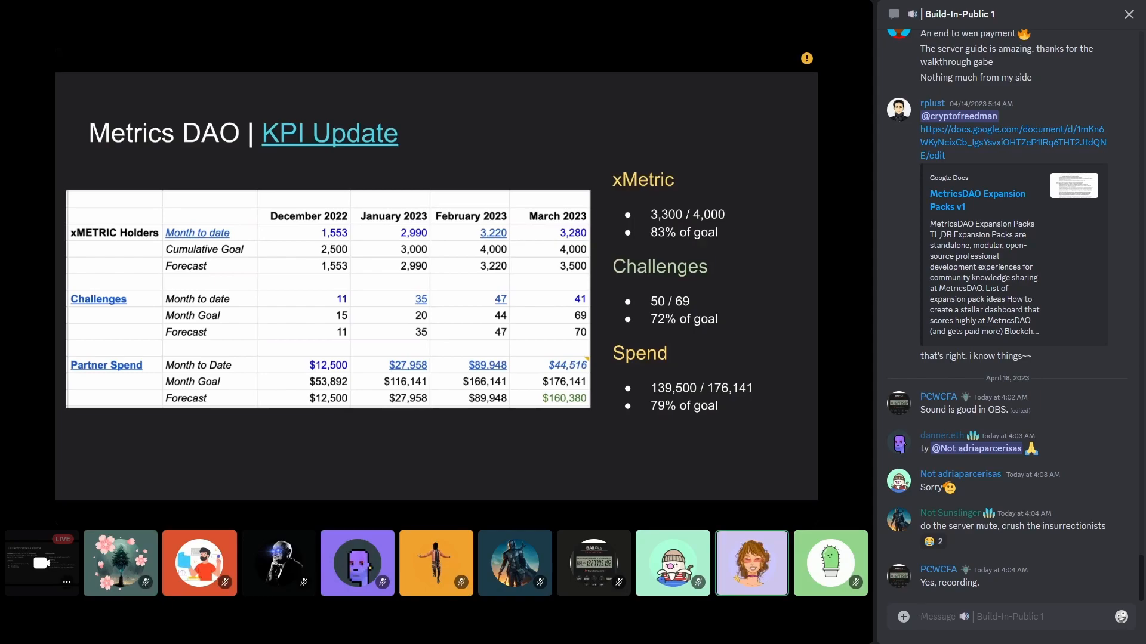
Advance the shared deck from the KPI Update slide to the Analytics slide
{"action": "left_click", "coordinate": [119, 562]}
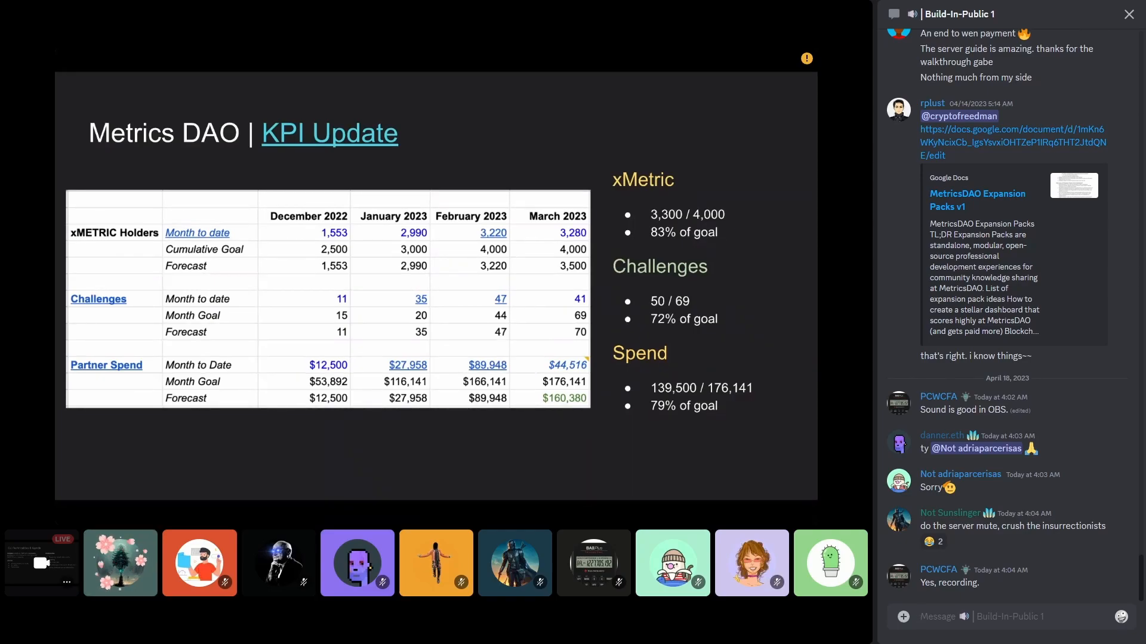
{"action": "left_click", "coordinate": [119, 562]}
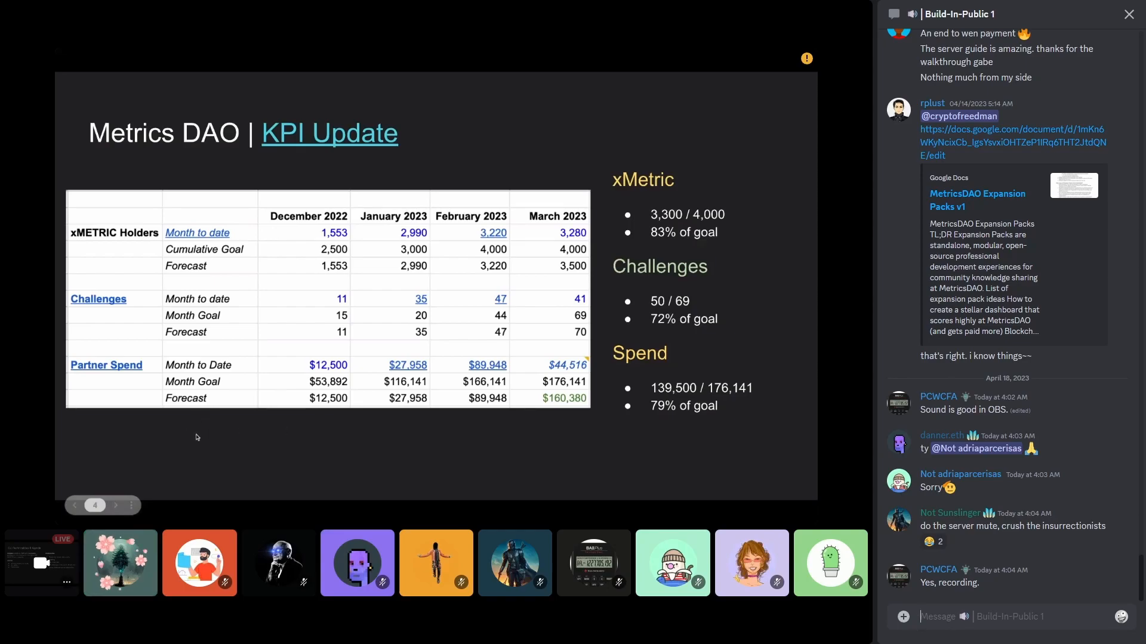
{"action": "left_click", "coordinate": [116, 505]}
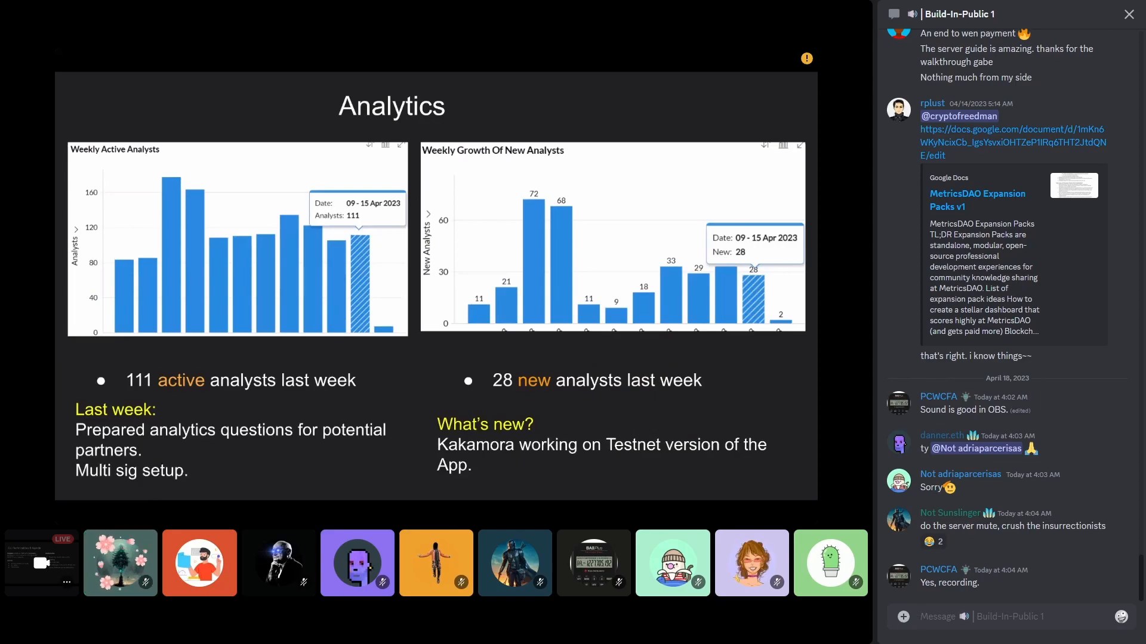
{"action": "left_click", "coordinate": [199, 562]}
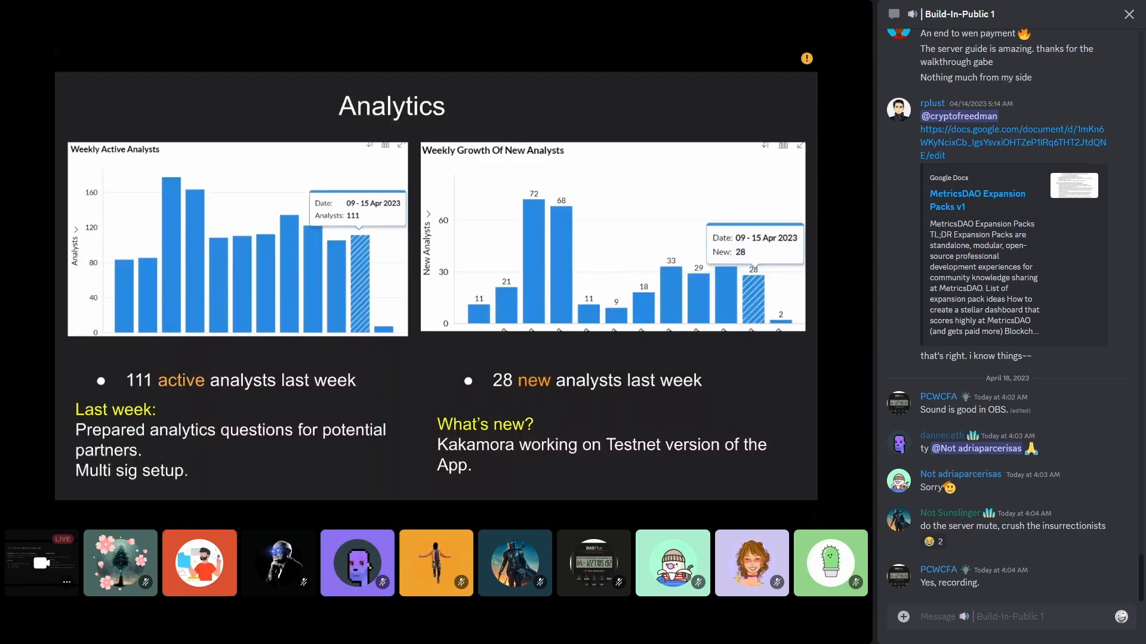
{"action": "left_click", "coordinate": [200, 562]}
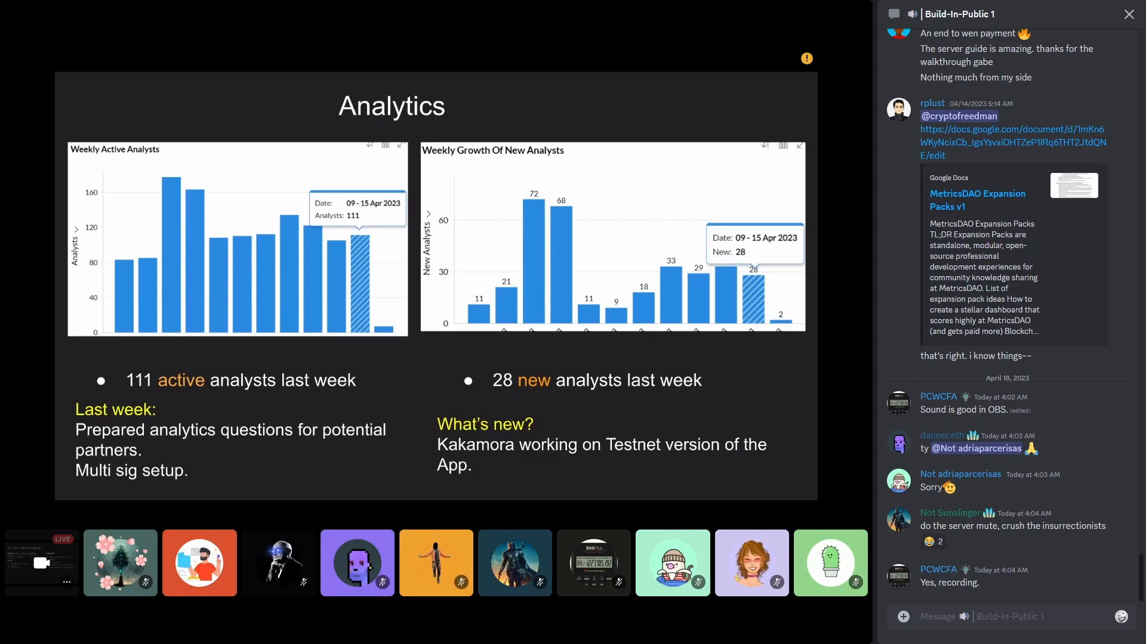
{"action": "left_click", "coordinate": [199, 562]}
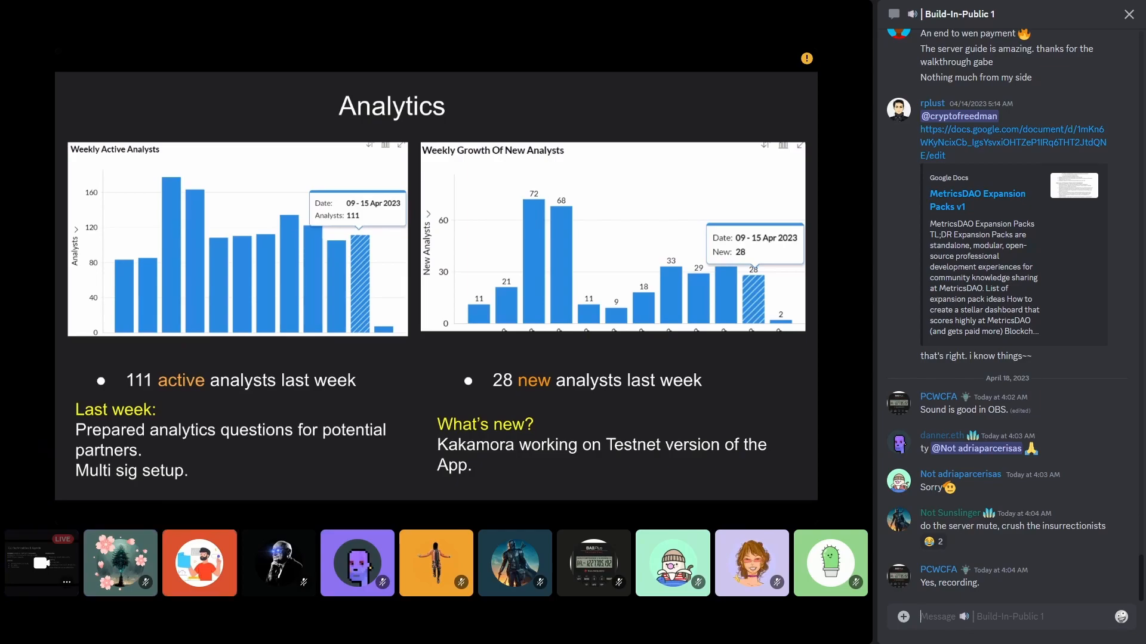
{"action": "left_click", "coordinate": [200, 562]}
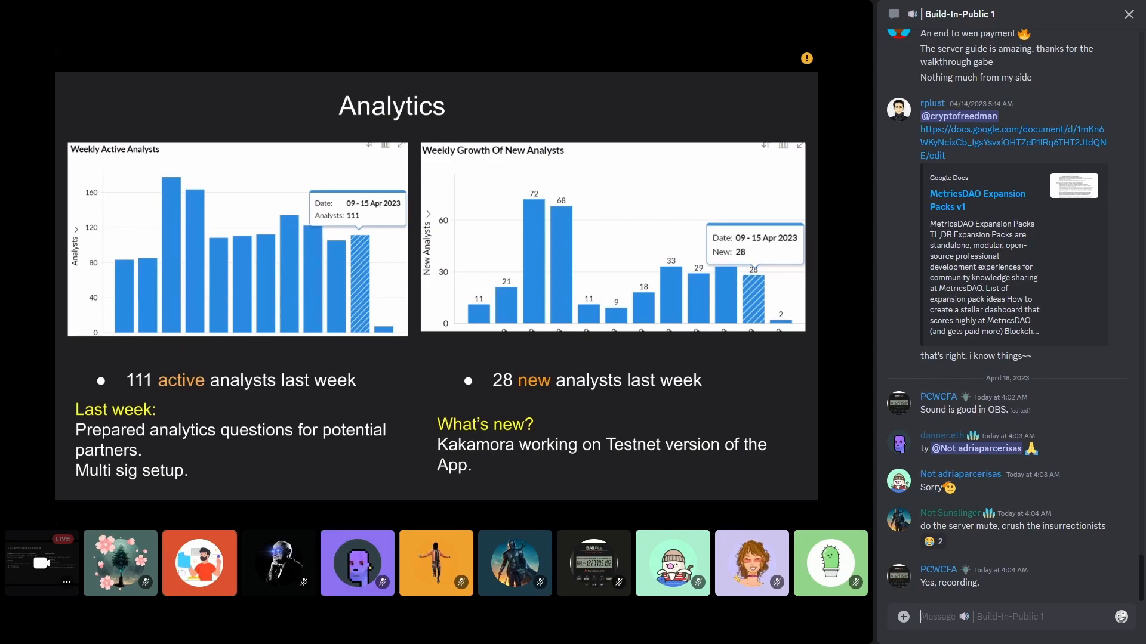
{"action": "left_click", "coordinate": [199, 562]}
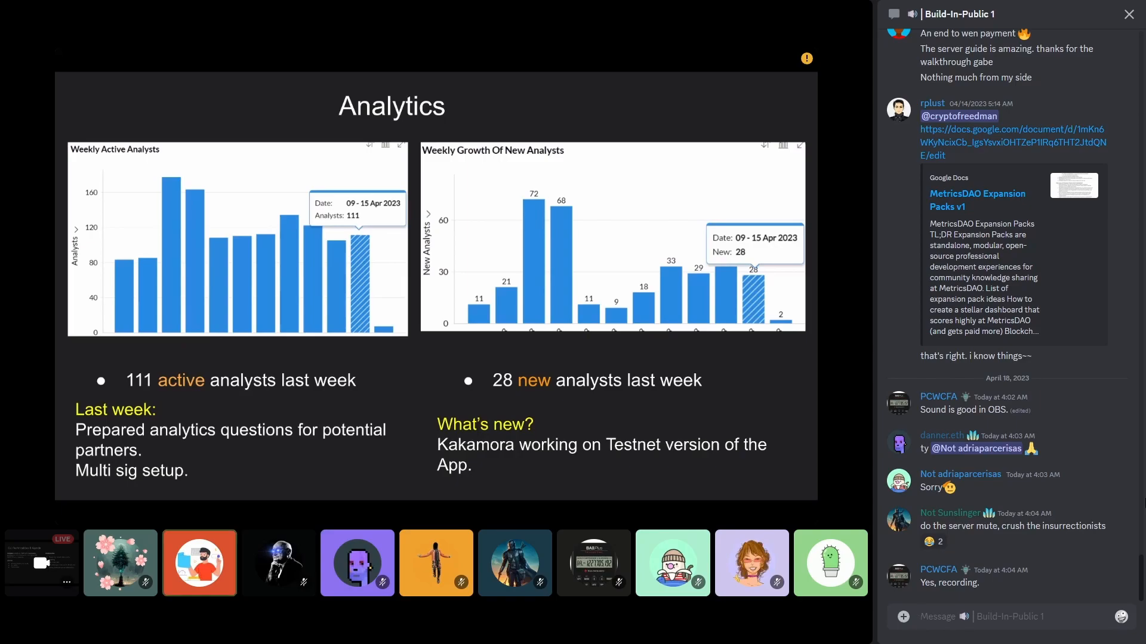
{"action": "left_click", "coordinate": [199, 562]}
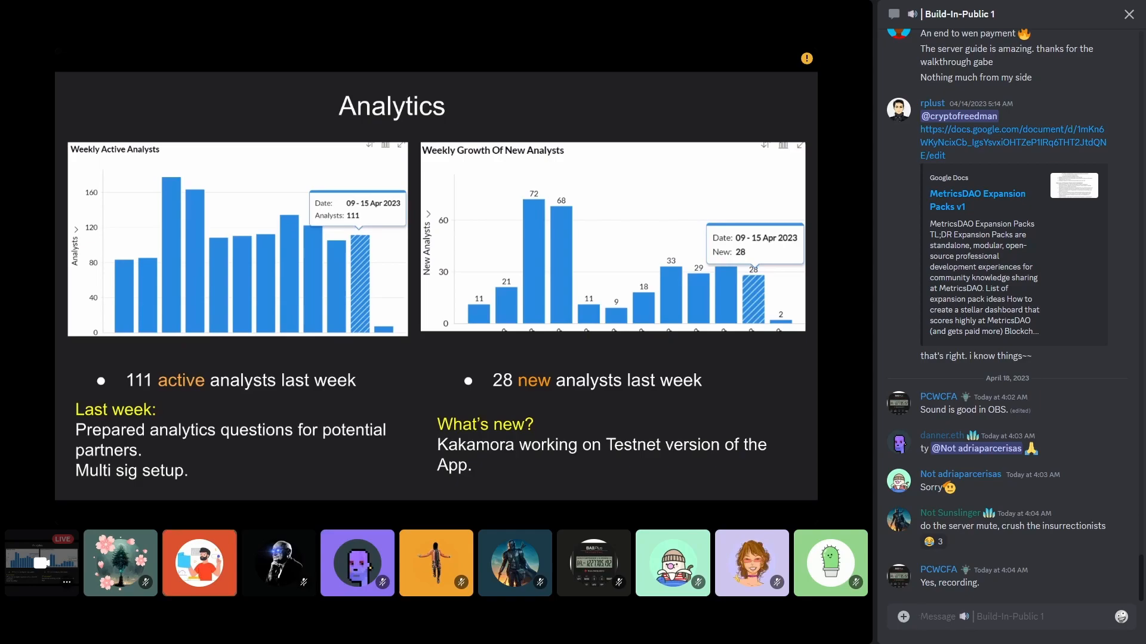
{"action": "left_click", "coordinate": [199, 562]}
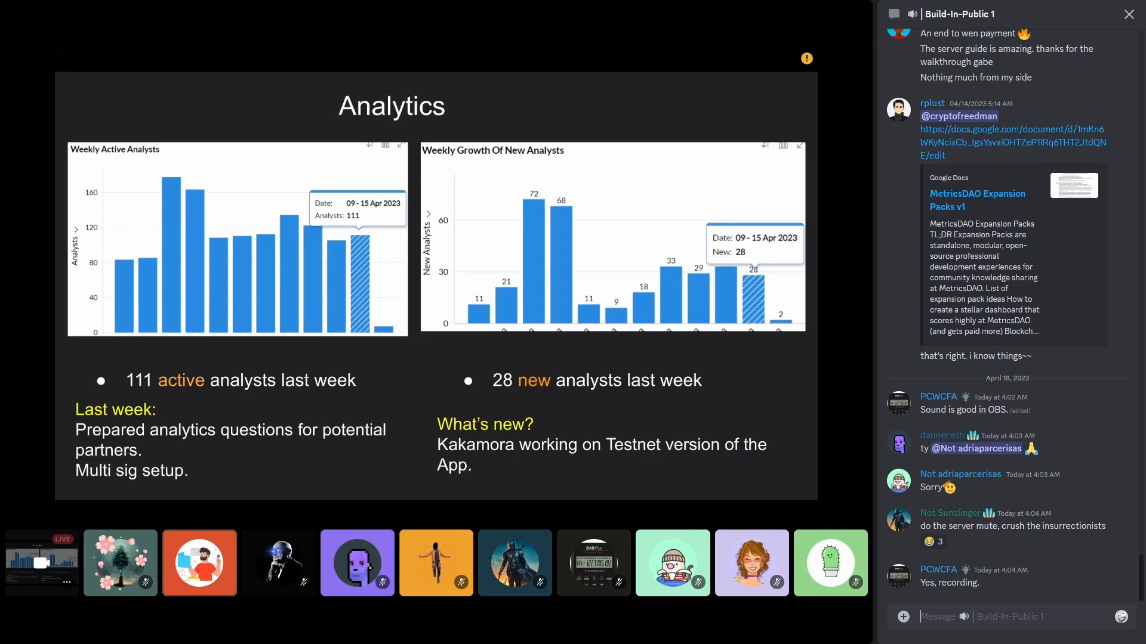
{"action": "left_click", "coordinate": [198, 562]}
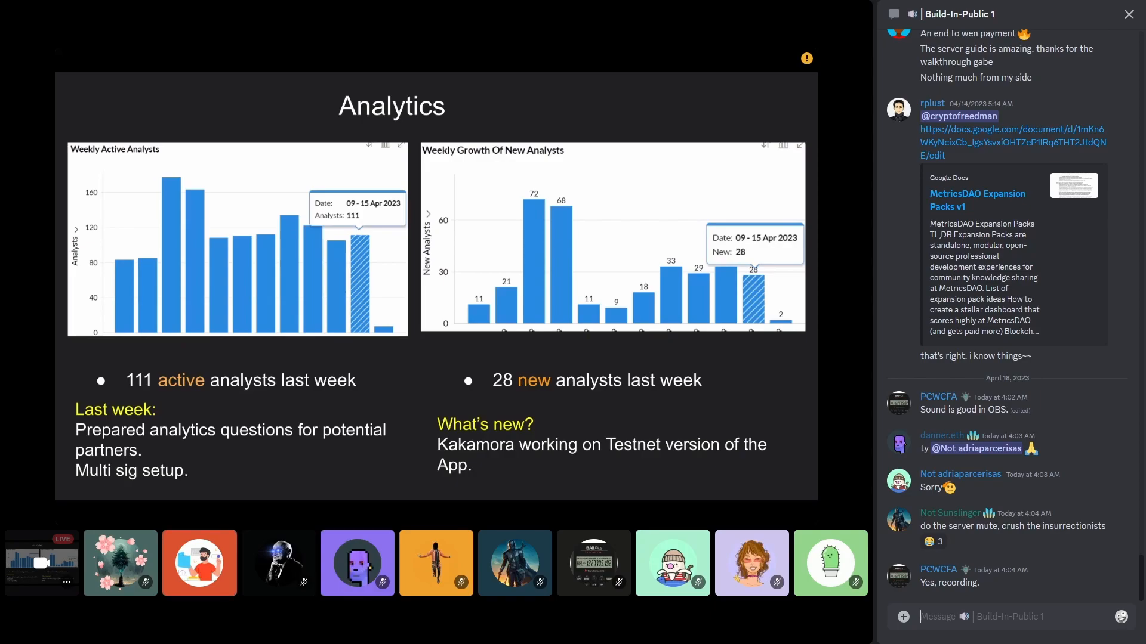
{"action": "left_click", "coordinate": [199, 562]}
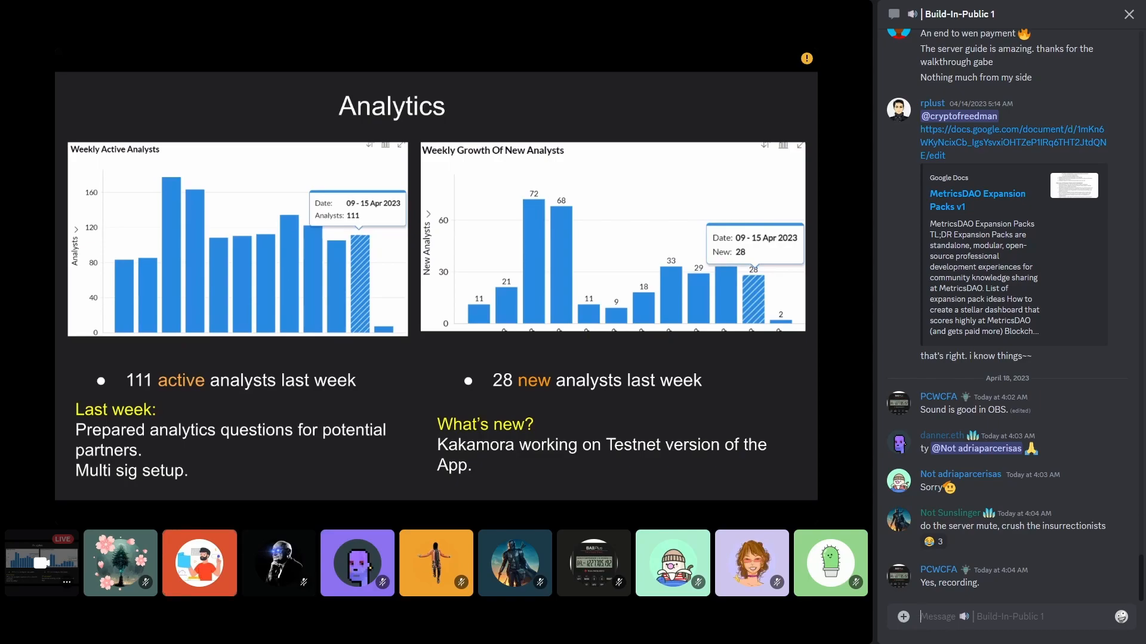
{"action": "left_click", "coordinate": [199, 562]}
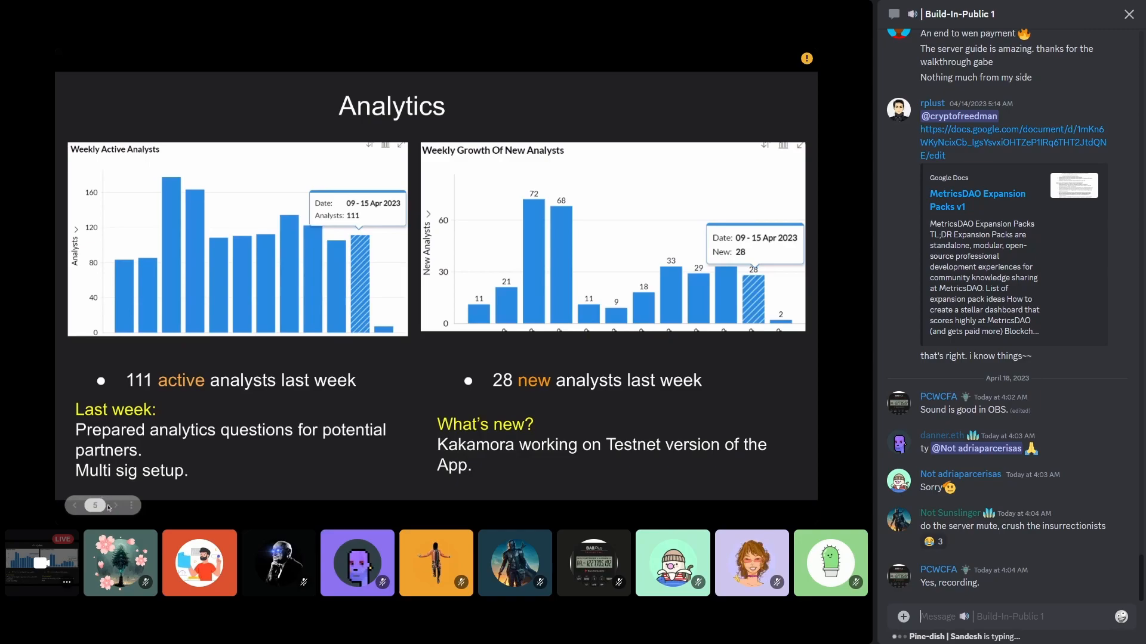
{"action": "left_click", "coordinate": [115, 505]}
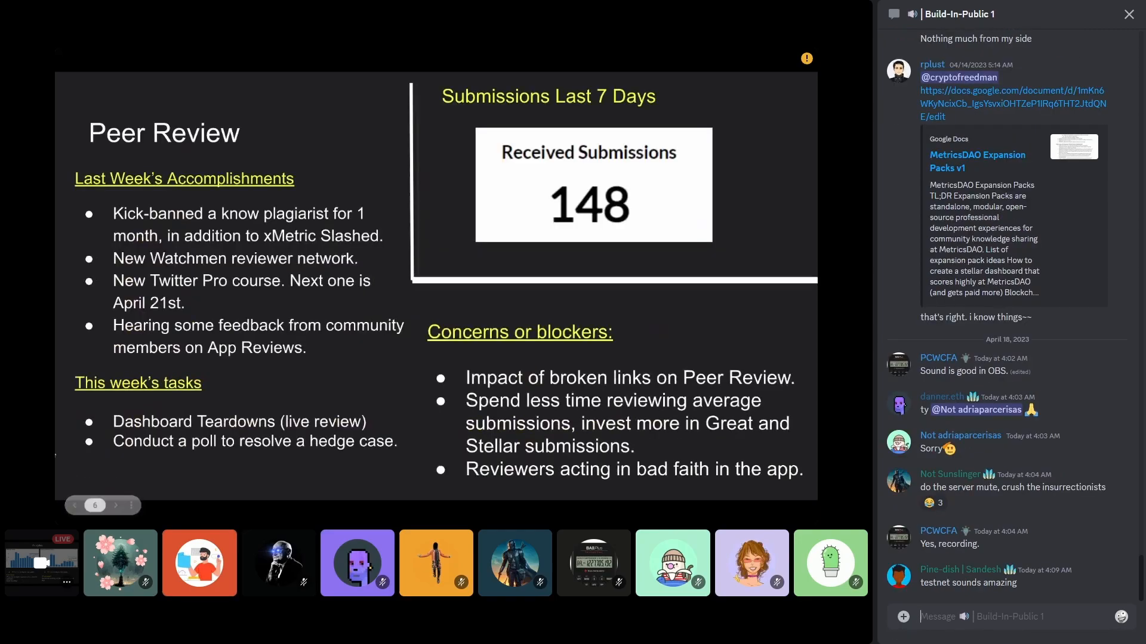
{"action": "scroll", "scroll_direction": "down", "scroll_amount": 3}
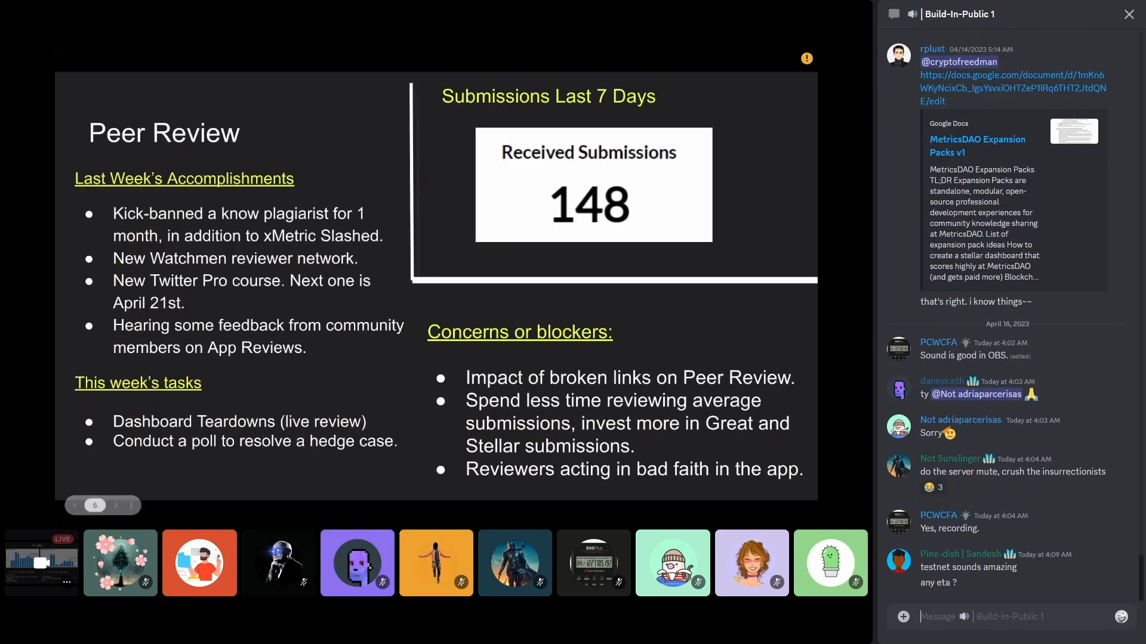
{"action": "left_click", "coordinate": [200, 562]}
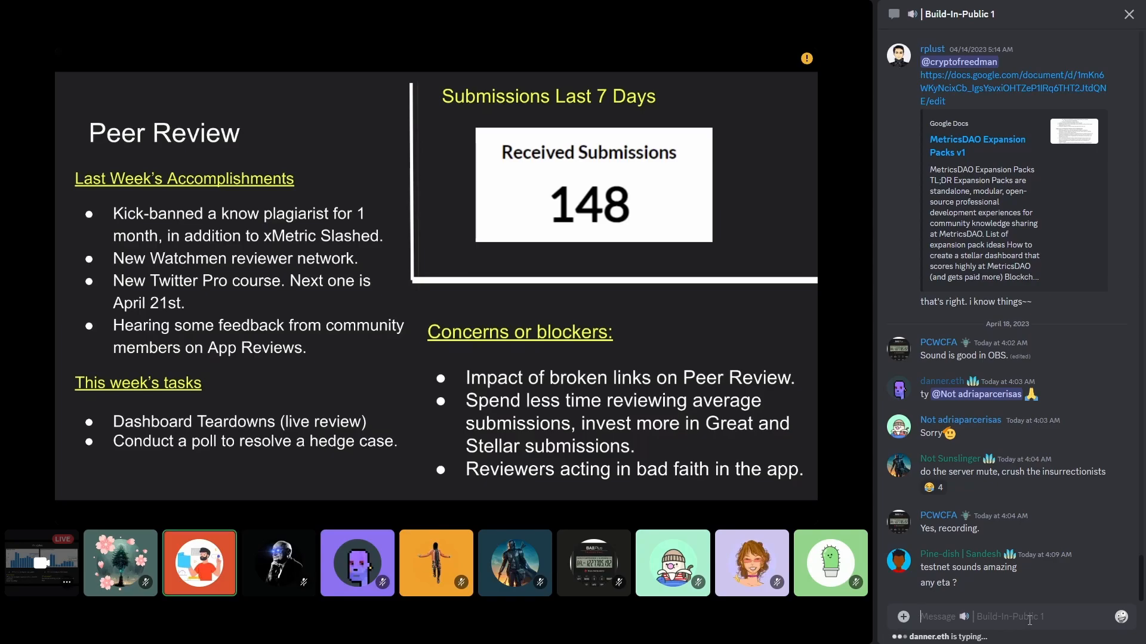
{"action": "scroll", "scroll_direction": "down", "scroll_amount": 3}
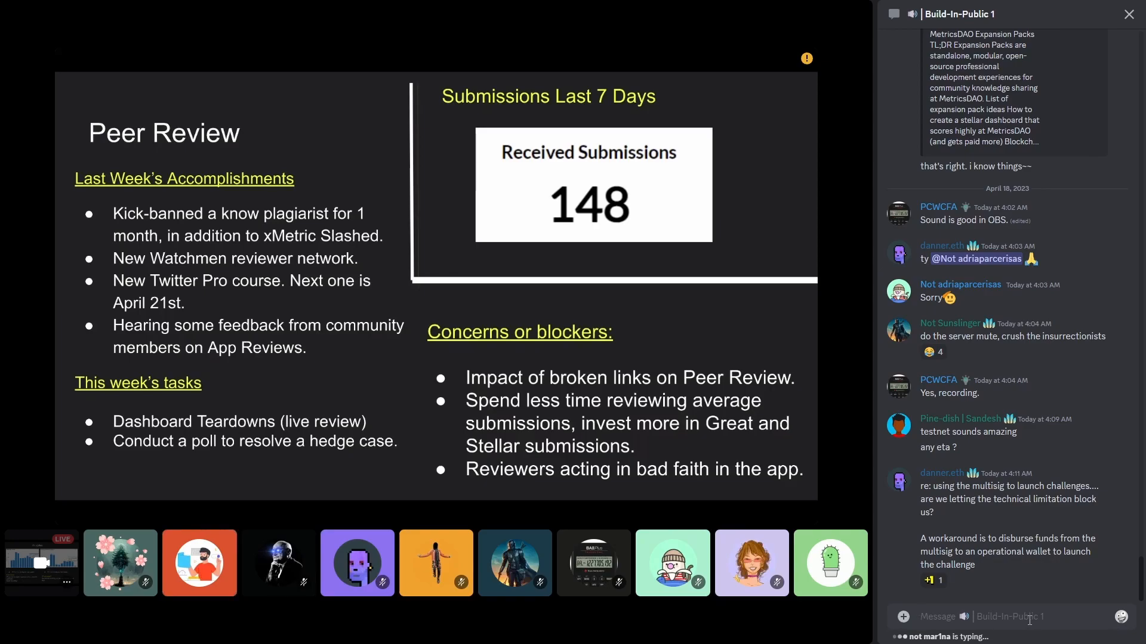
{"action": "left_click", "coordinate": [199, 563]}
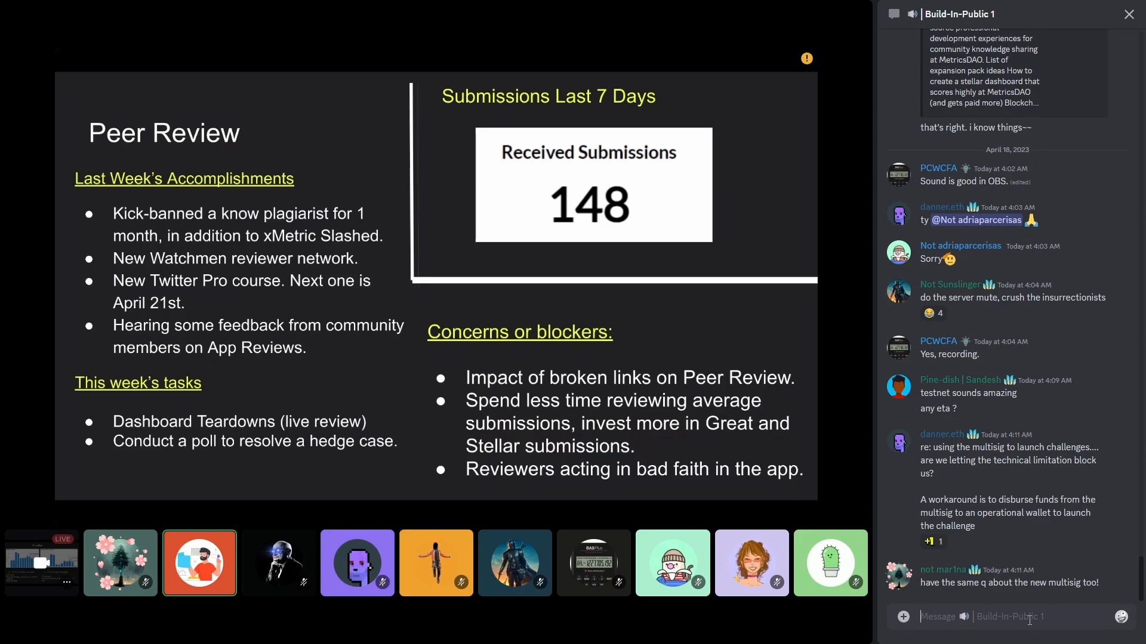
{"action": "scroll", "scroll_direction": "down", "scroll_amount": 3}
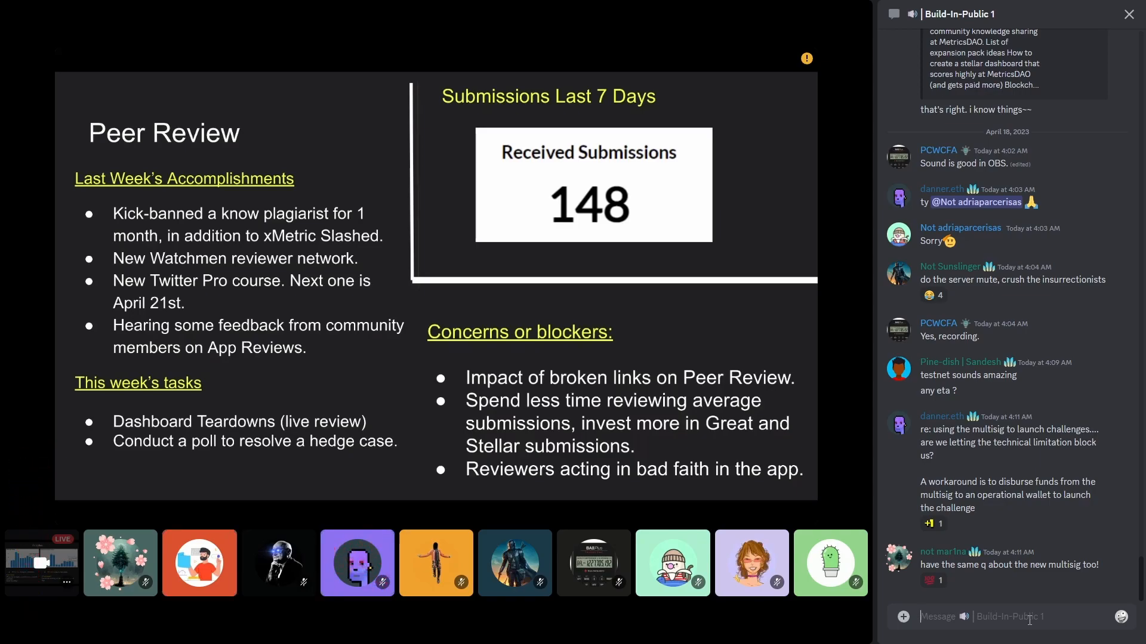
{"action": "left_click", "coordinate": [199, 562]}
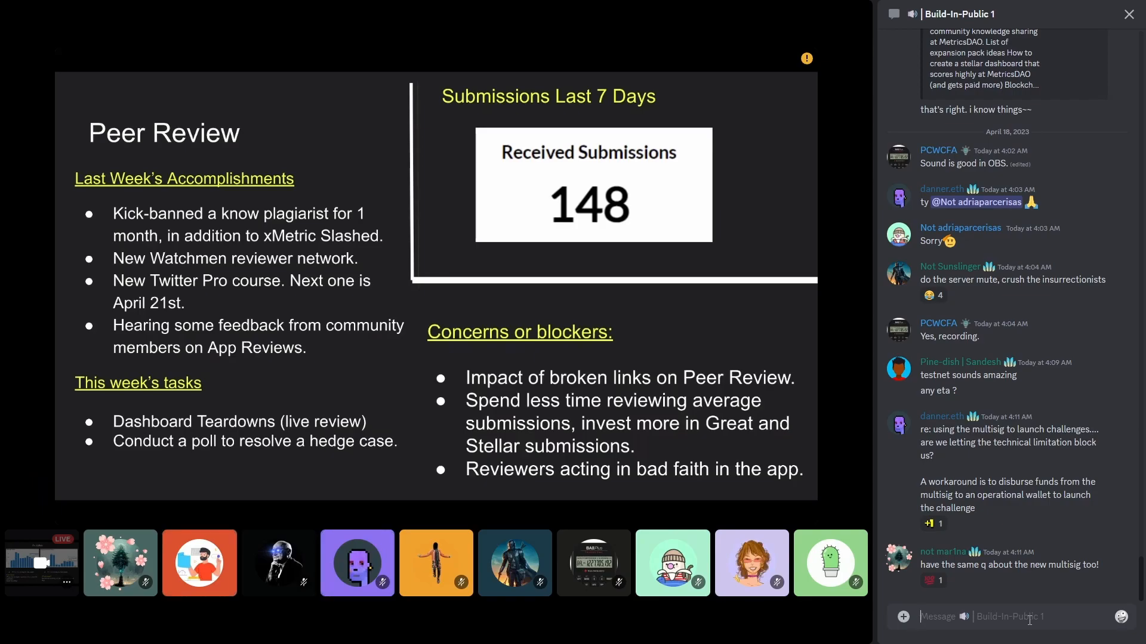
{"action": "left_click", "coordinate": [199, 562]}
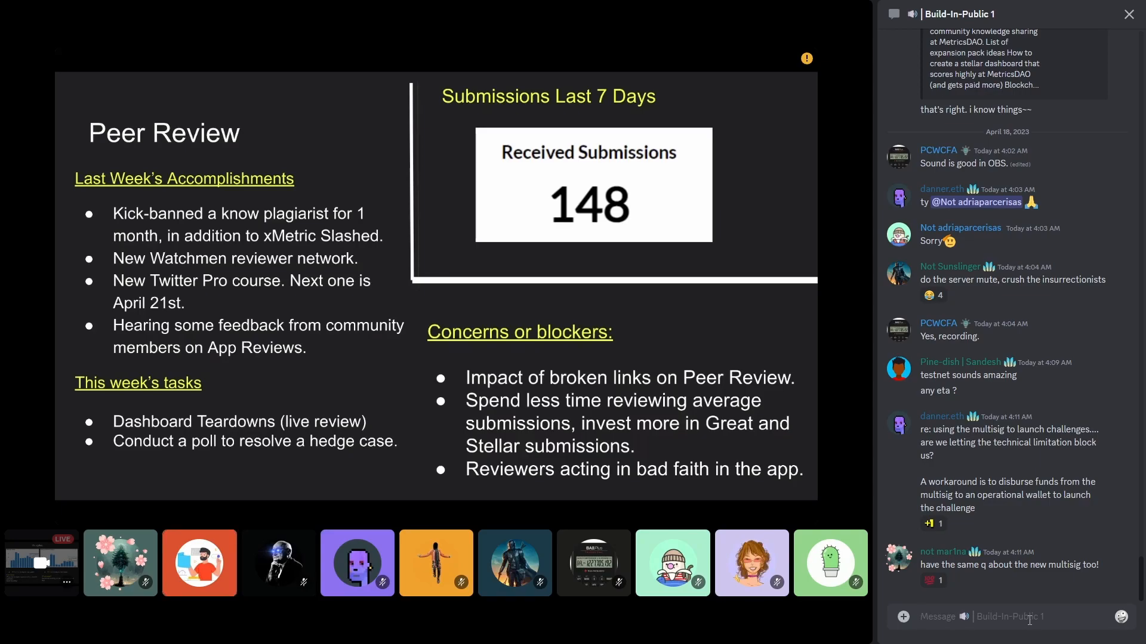
{"action": "left_click", "coordinate": [199, 562]}
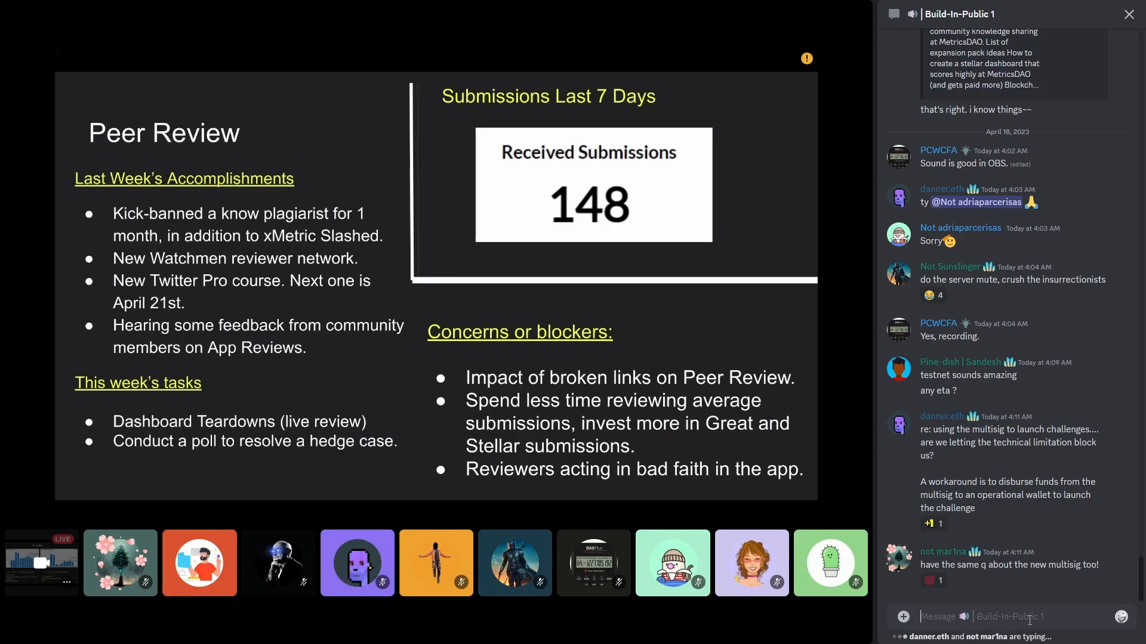
{"action": "left_click", "coordinate": [199, 562]}
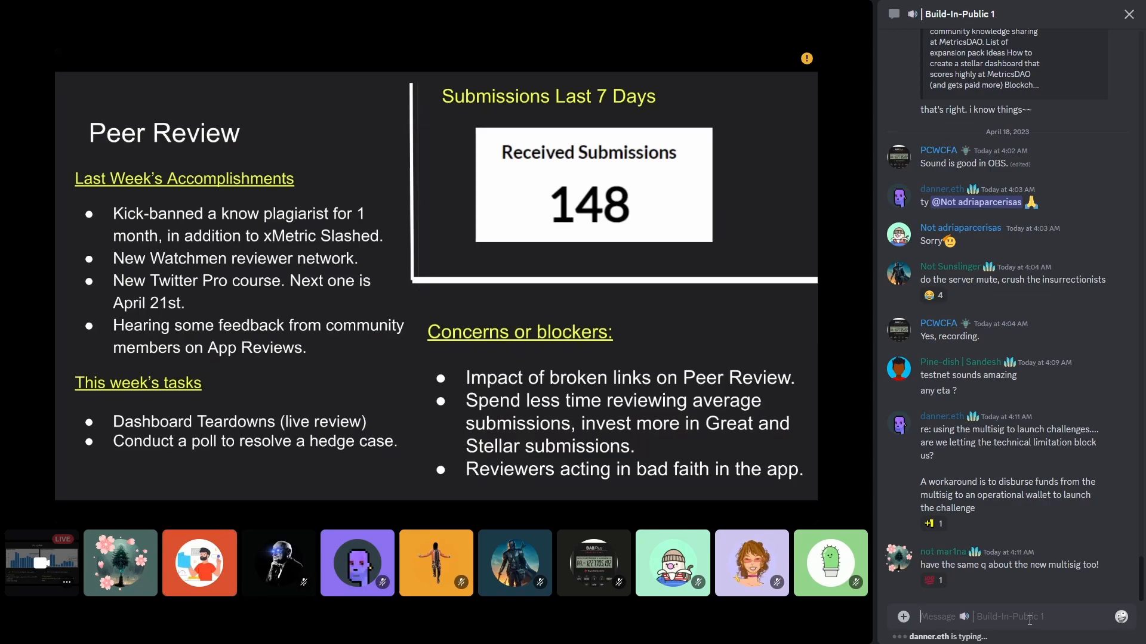
{"action": "left_click", "coordinate": [120, 563]}
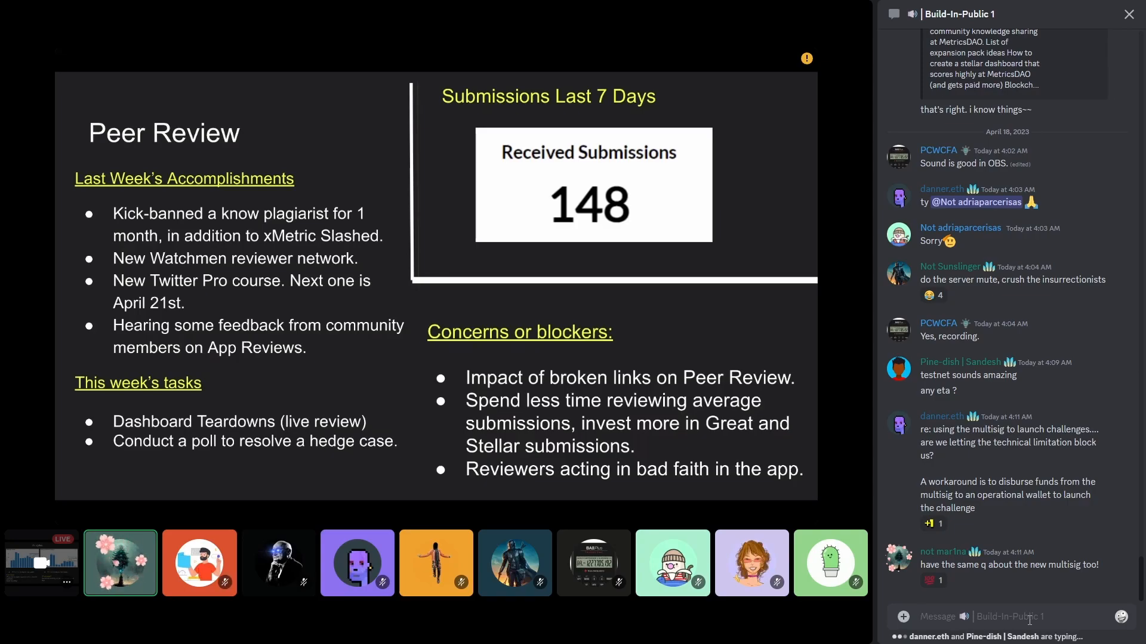
{"action": "scroll", "scroll_direction": "down", "scroll_amount": 3}
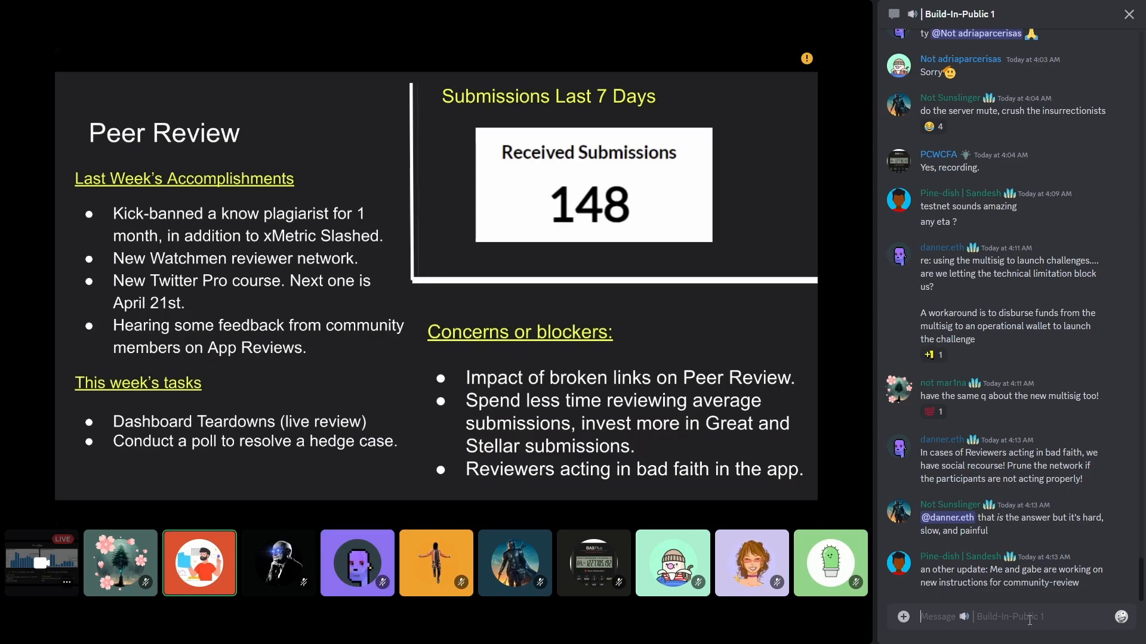
{"action": "scroll", "scroll_direction": "down", "scroll_amount": 3}
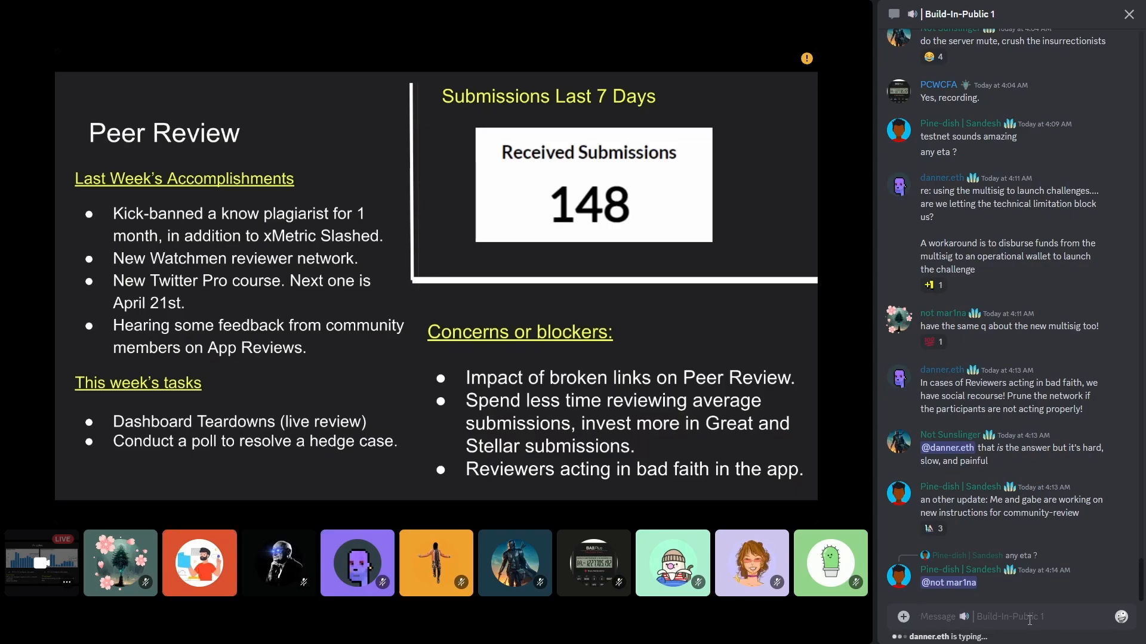
{"action": "left_click", "coordinate": [200, 562]}
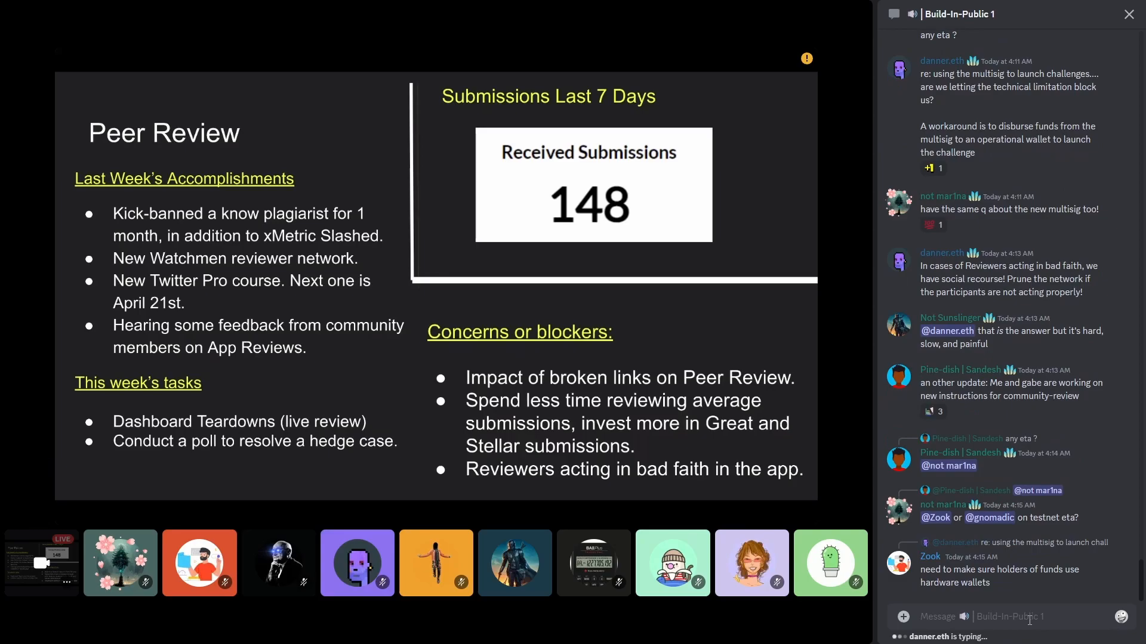
{"action": "left_click", "coordinate": [120, 562]}
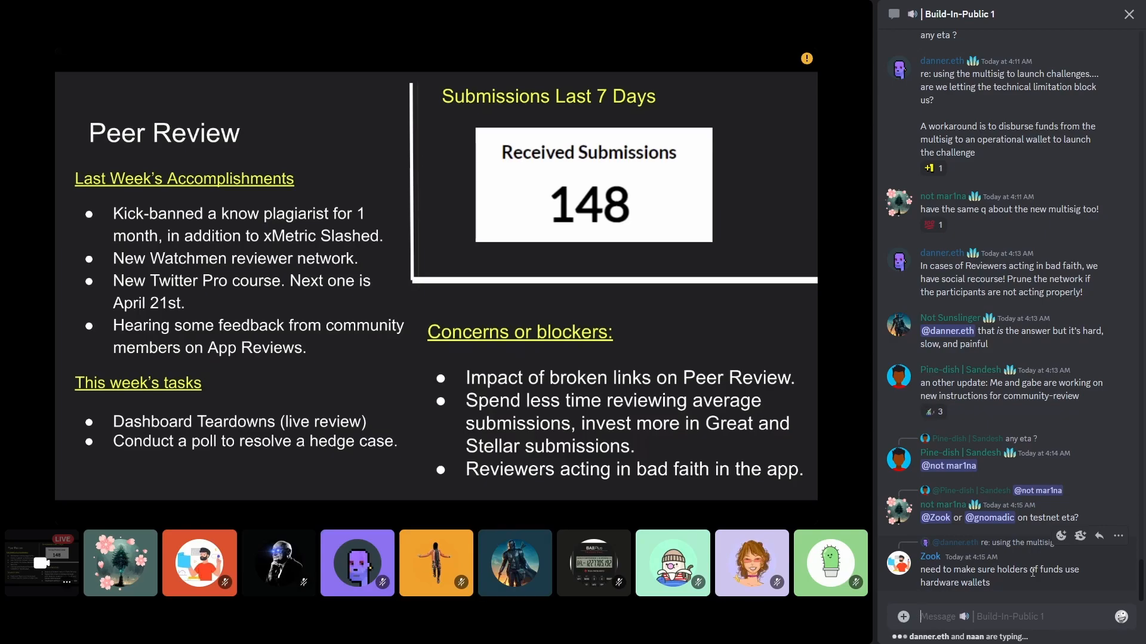
{"action": "left_click", "coordinate": [514, 562]}
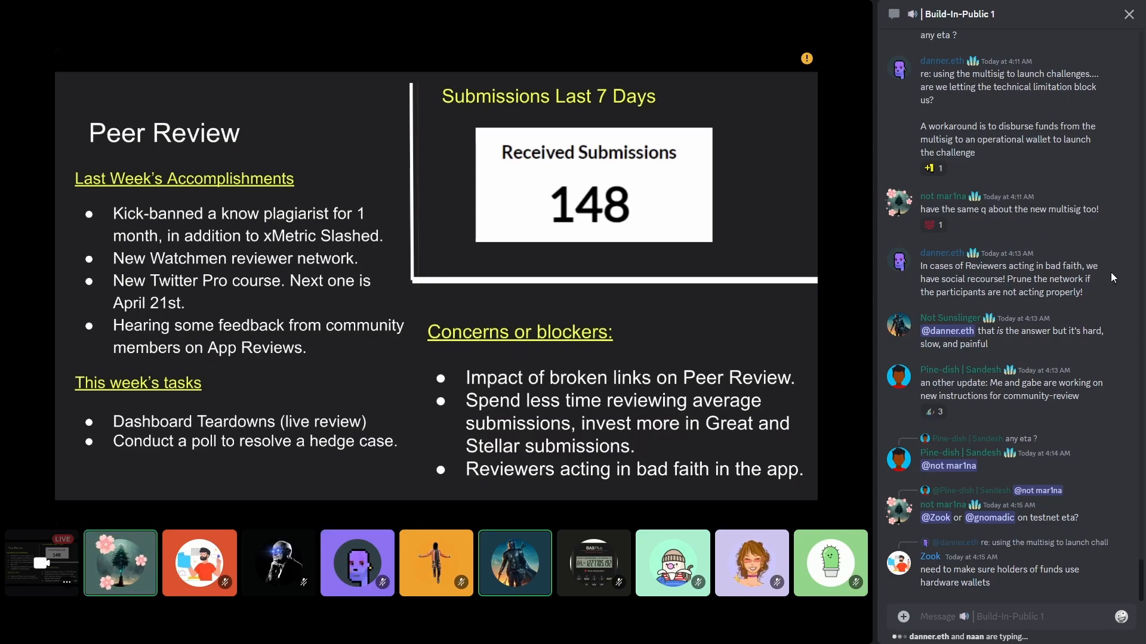
{"action": "mouse_move", "coordinate": [1133, 114]}
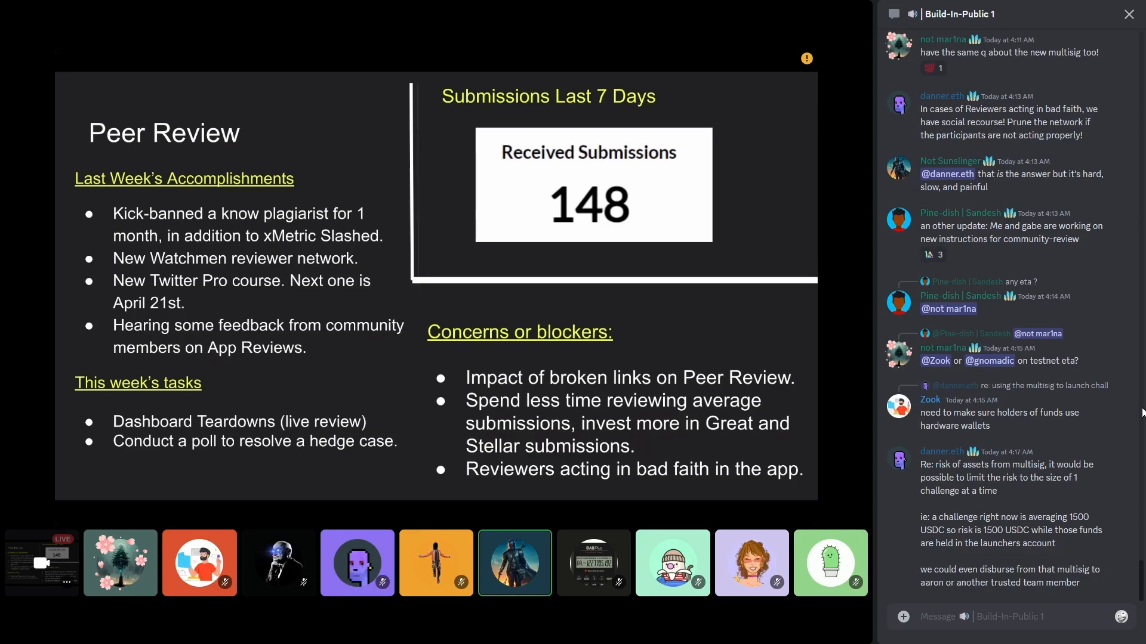
{"action": "mouse_move", "coordinate": [930, 255]}
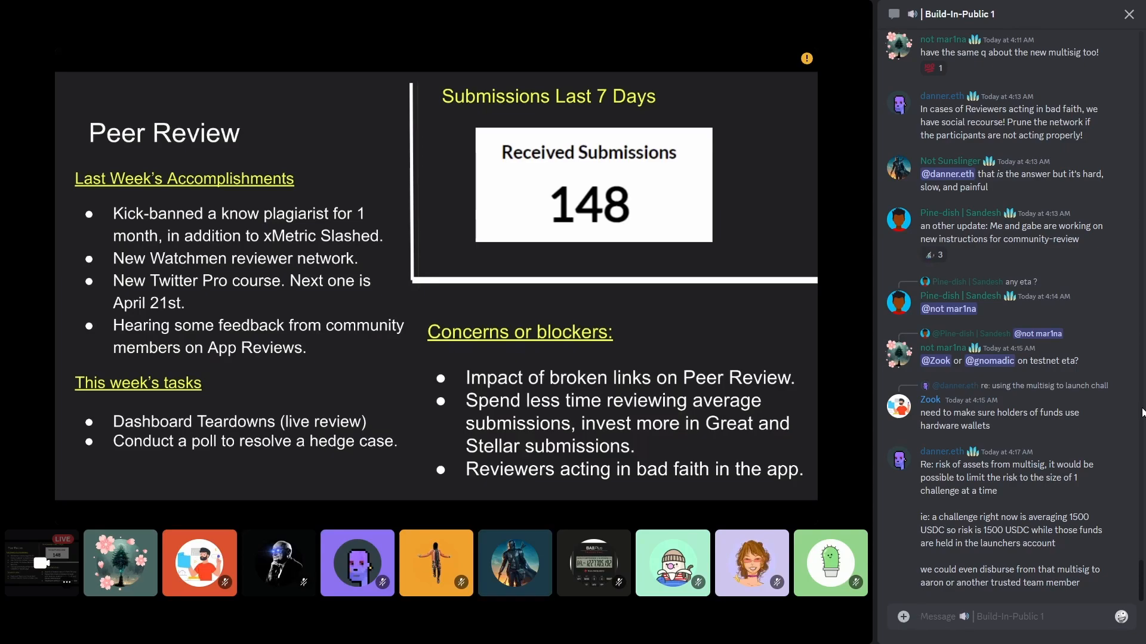
{"action": "left_click", "coordinate": [119, 562]}
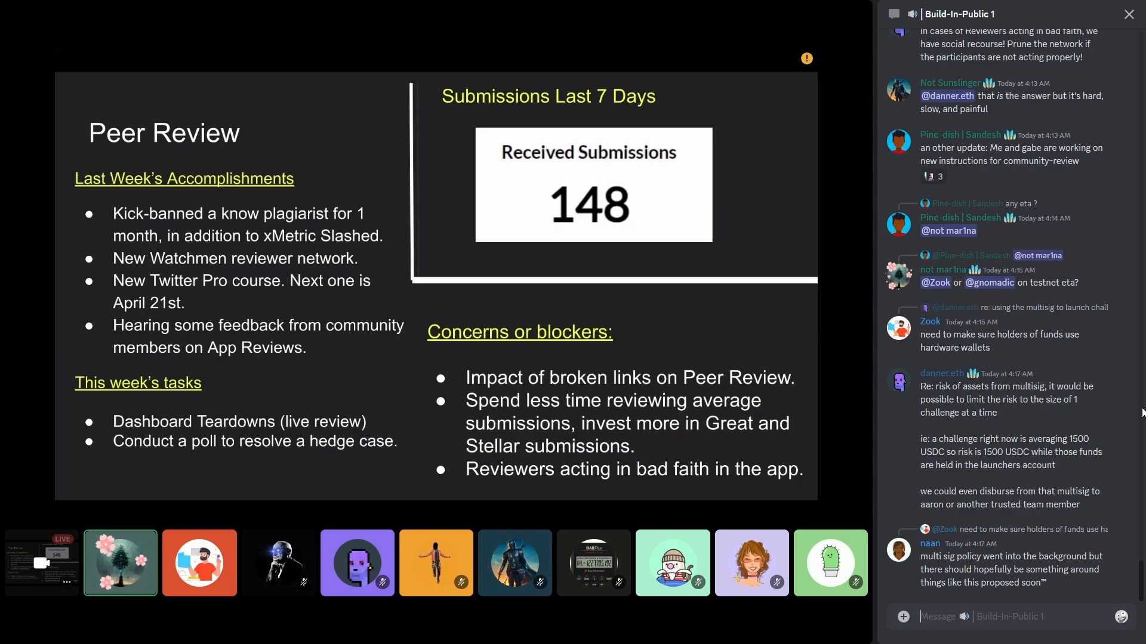
{"action": "left_click", "coordinate": [199, 562]}
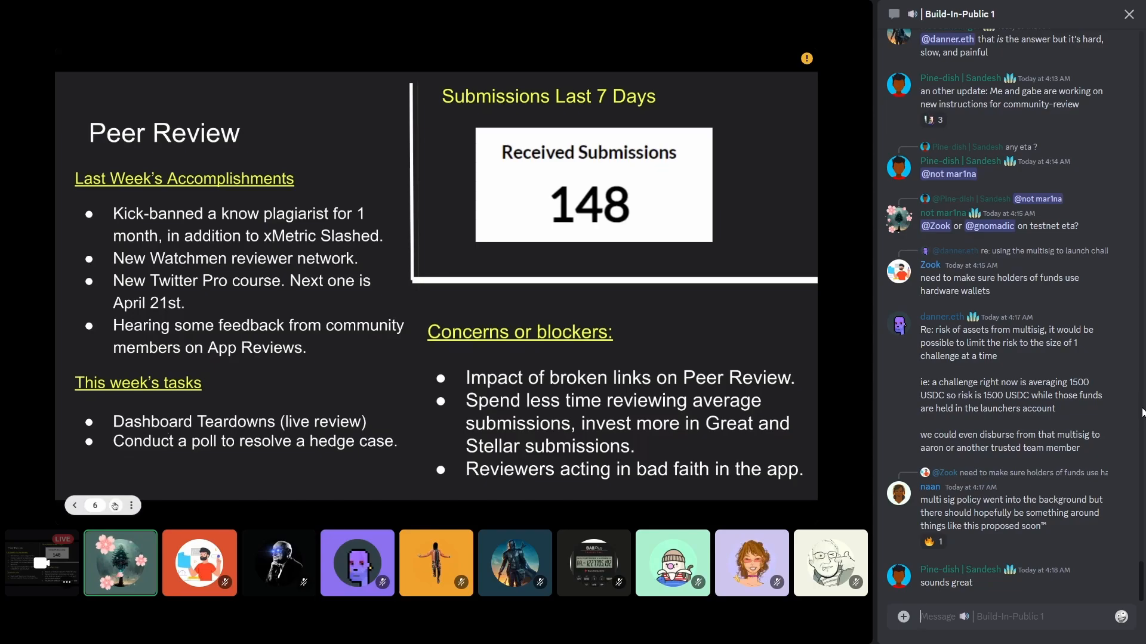
Advance the shared deck to slide 7, Challenge Ops Updates, and catch up on chat
{"action": "left_click", "coordinate": [74, 505]}
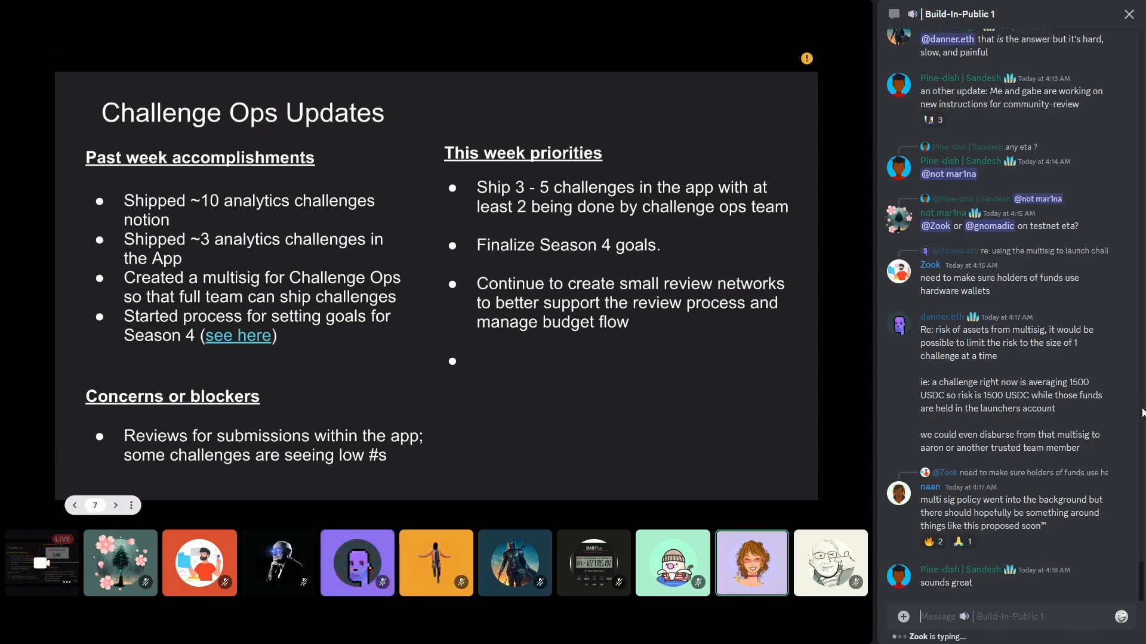
{"action": "scroll", "scroll_direction": "down", "scroll_amount": 3}
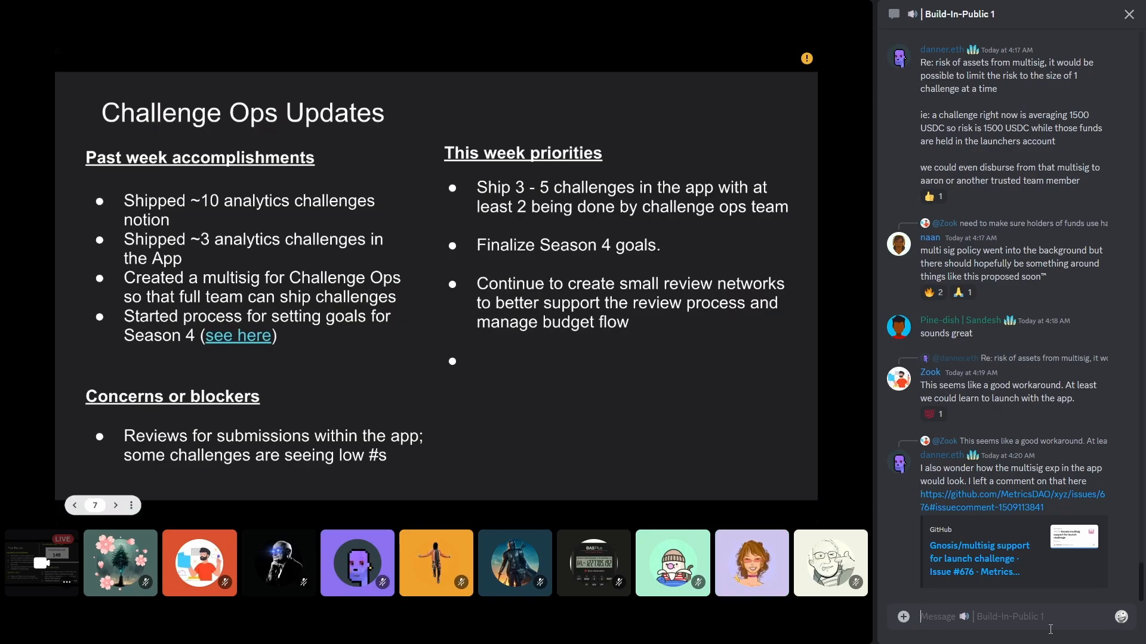
{"action": "left_click", "coordinate": [750, 562]}
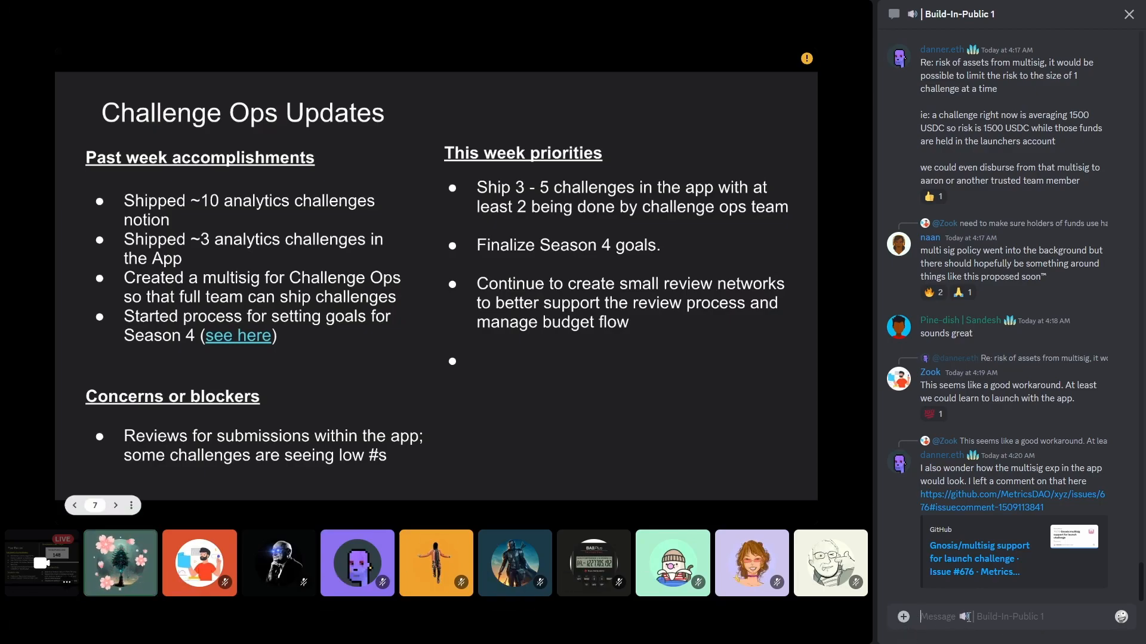
{"action": "left_click", "coordinate": [120, 562]}
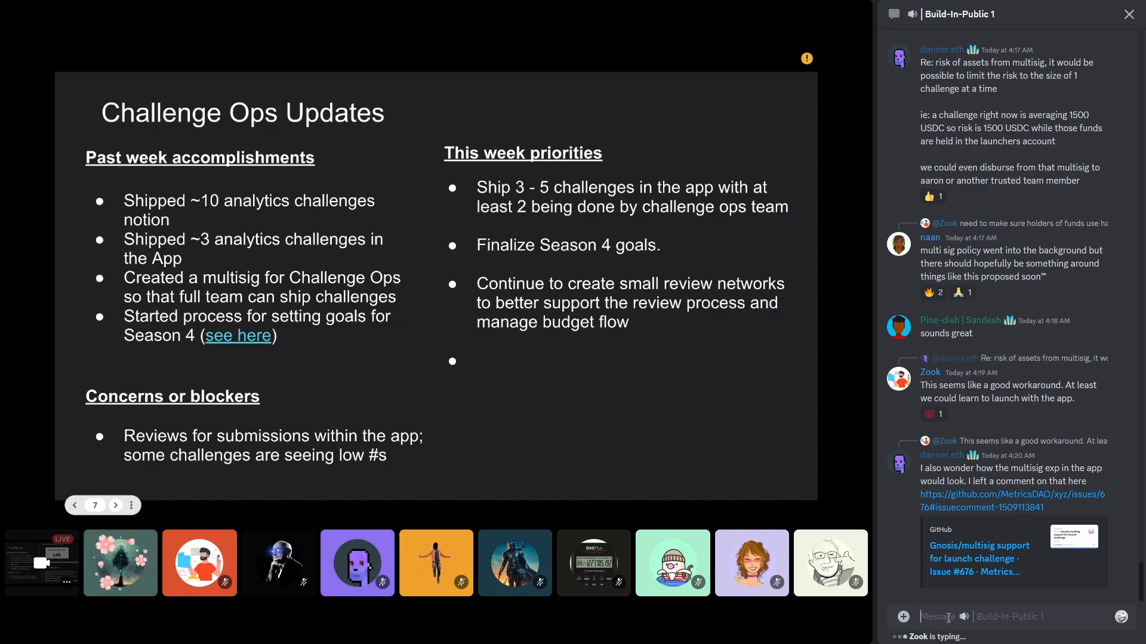
{"action": "left_click", "coordinate": [116, 505]}
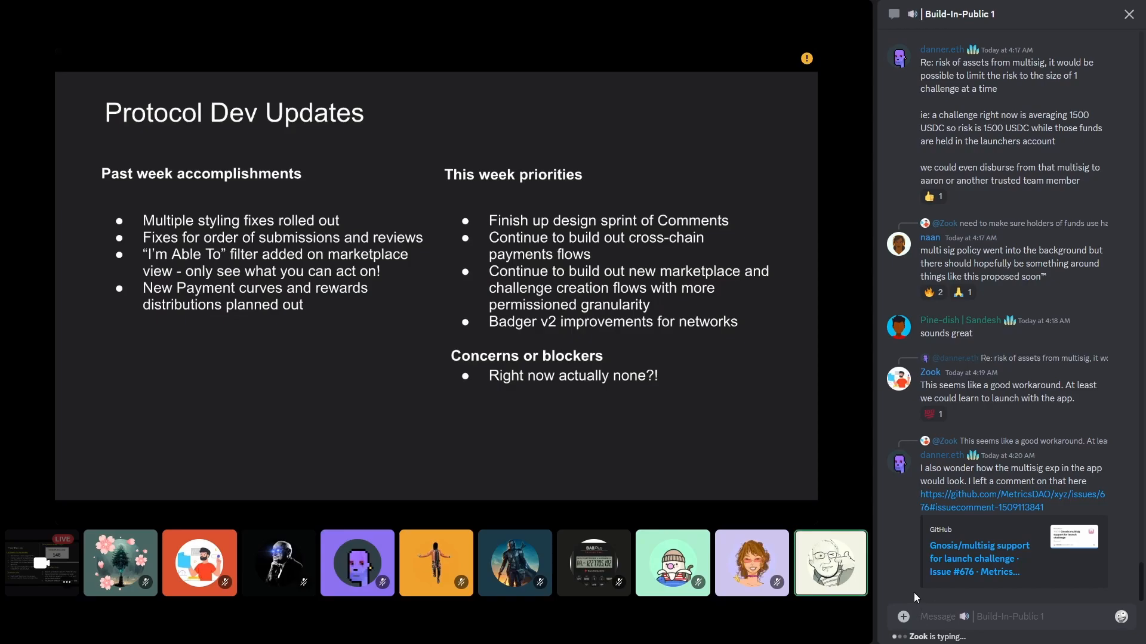
{"action": "mouse_move", "coordinate": [1141, 550]}
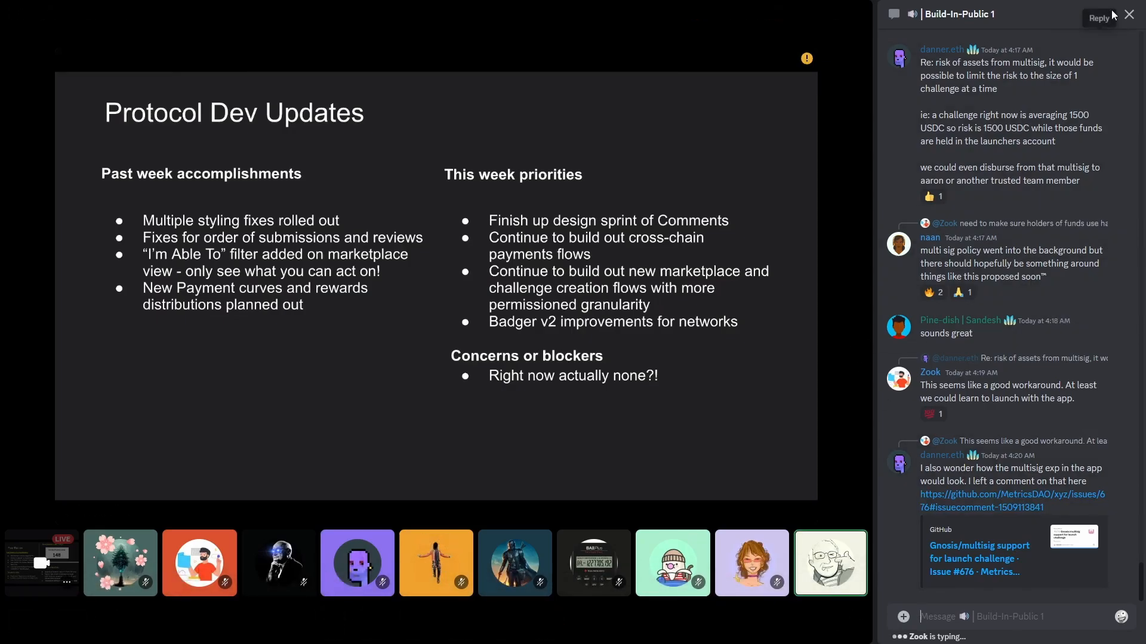
{"action": "mouse_move", "coordinate": [1049, 16]}
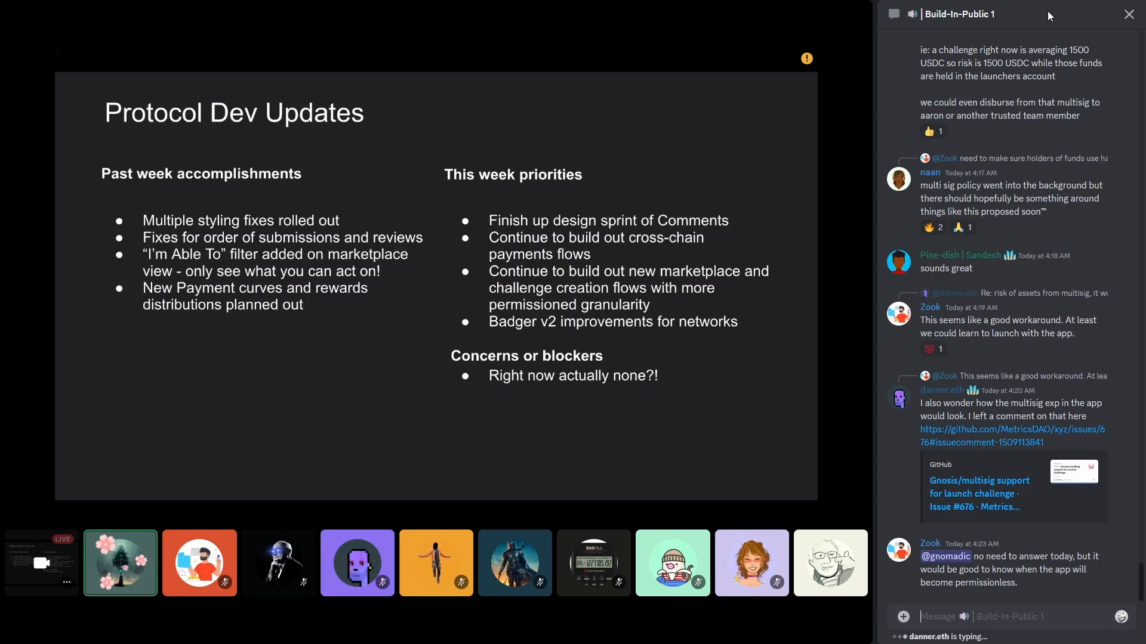
{"action": "left_click", "coordinate": [831, 562]}
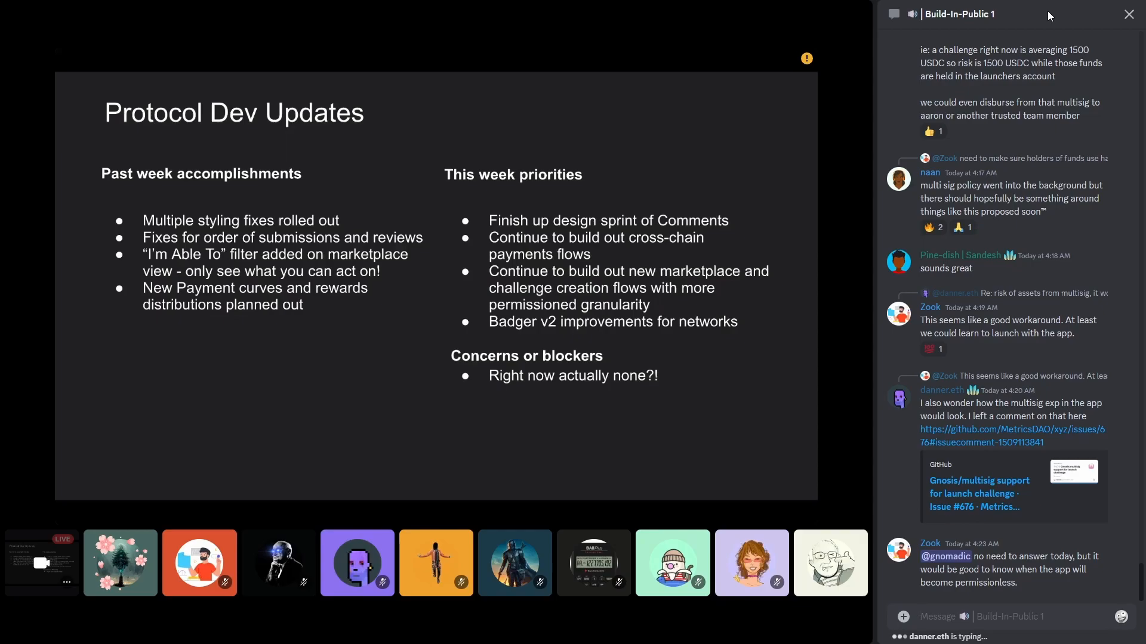
{"action": "left_click", "coordinate": [120, 562]}
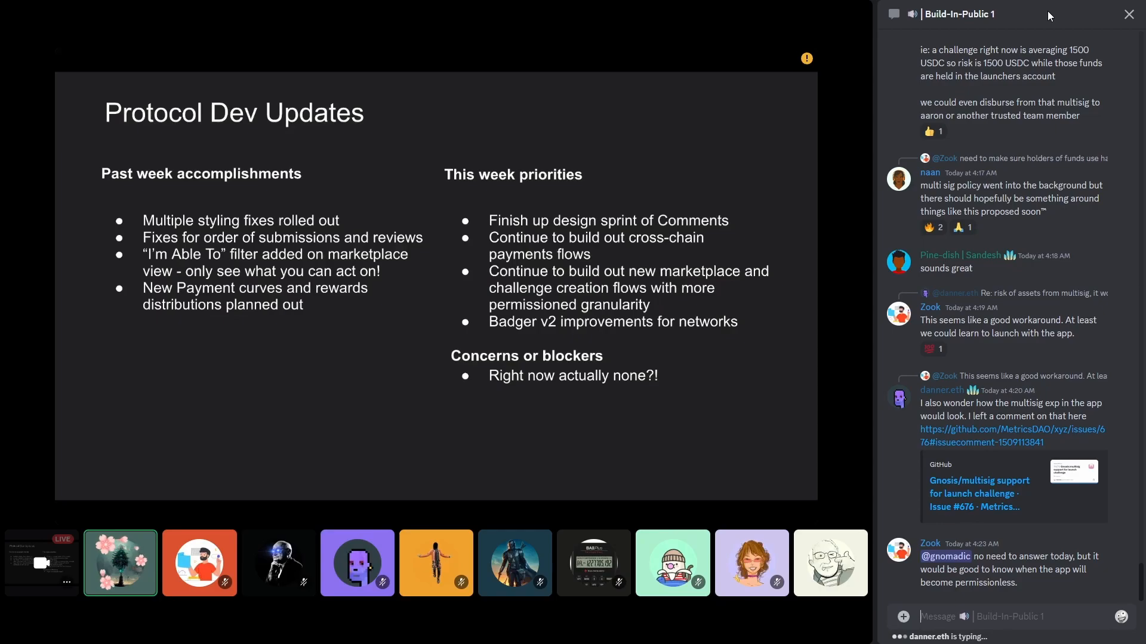
{"action": "scroll", "scroll_direction": "down", "scroll_amount": 3}
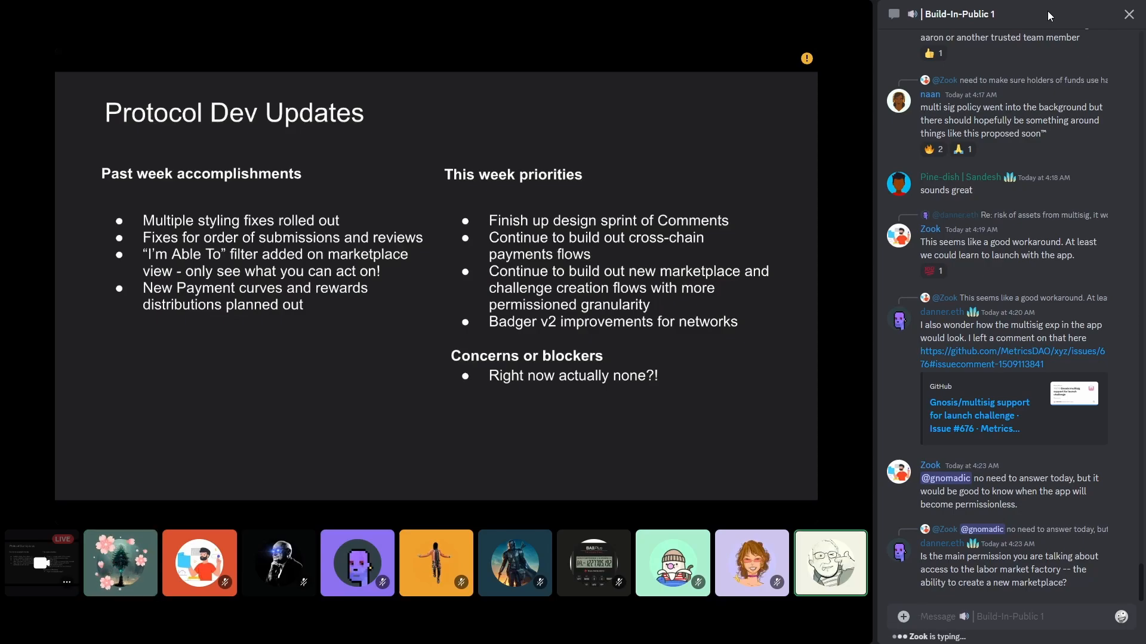
{"action": "left_click", "coordinate": [119, 562]}
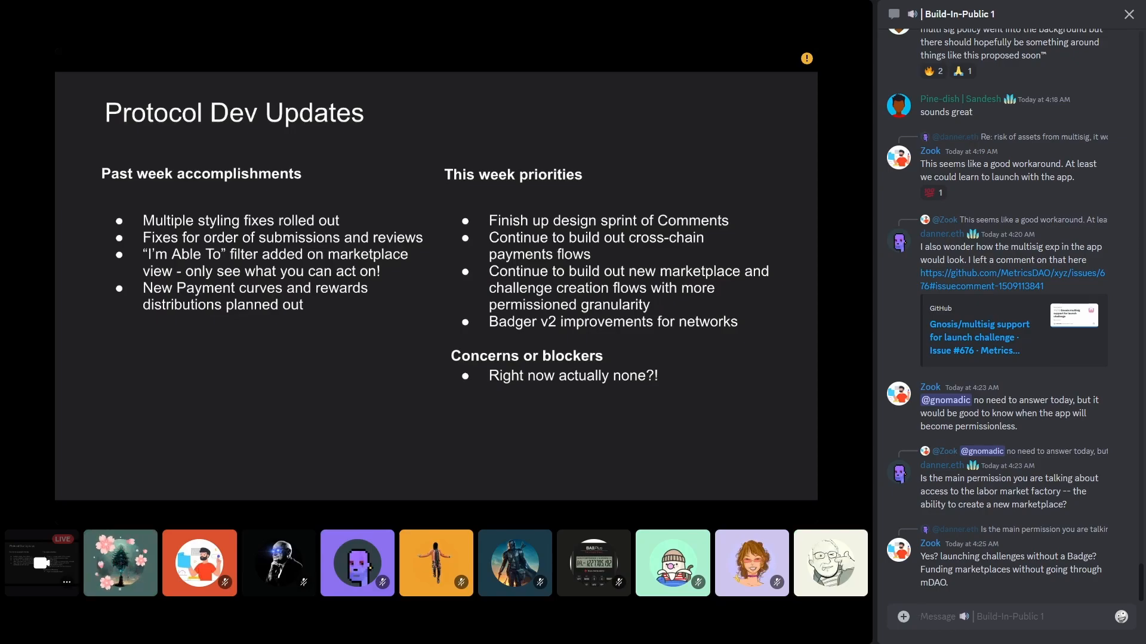
{"action": "left_click", "coordinate": [119, 562]}
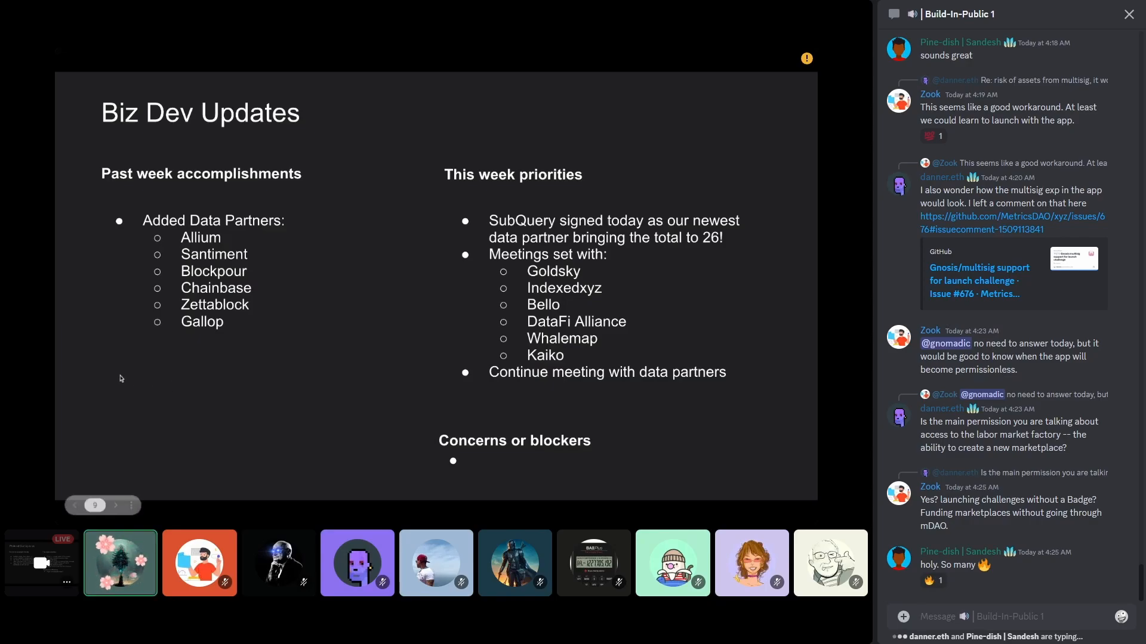
Advance the shared deck from DAO Ops Updates to the Marketing Updates slide
{"action": "left_click", "coordinate": [127, 505]}
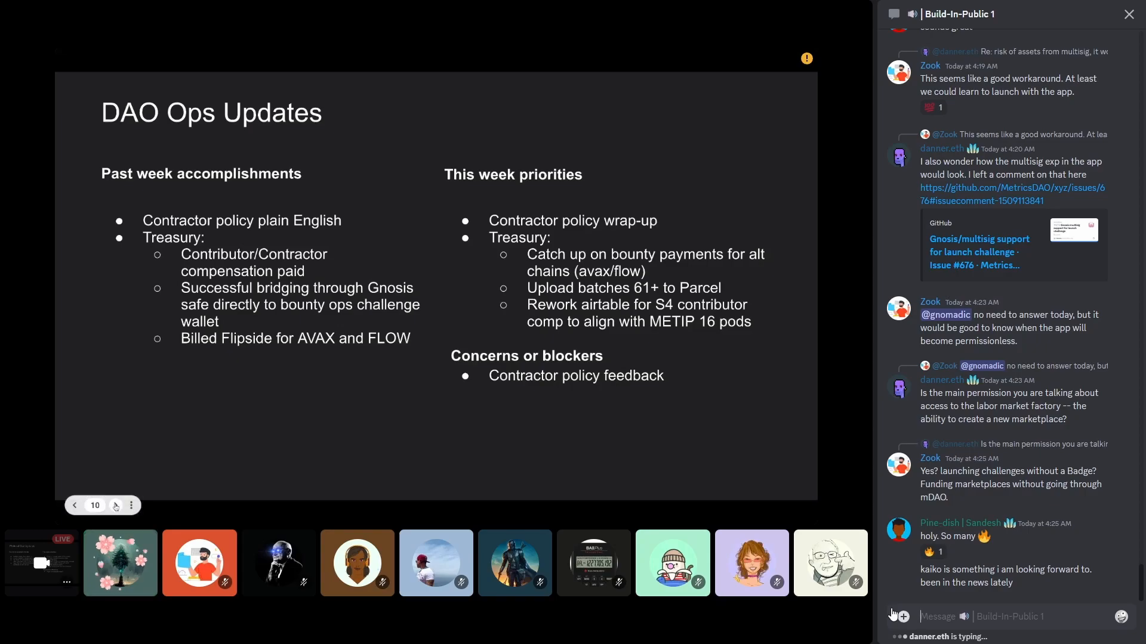
{"action": "left_click", "coordinate": [120, 562]}
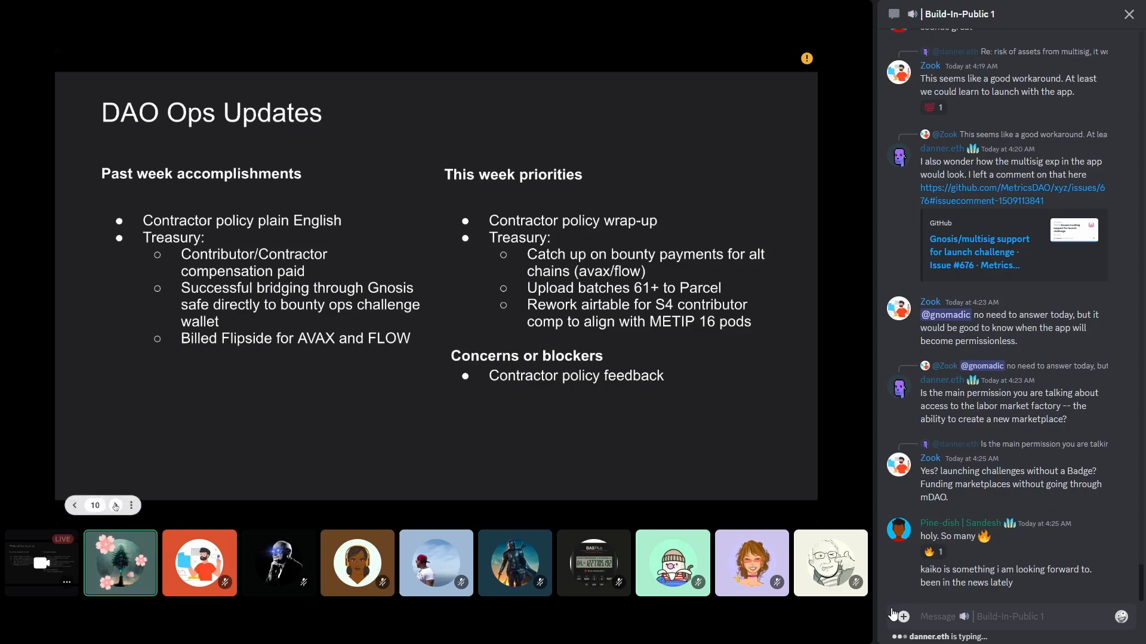
{"action": "left_click", "coordinate": [115, 505]}
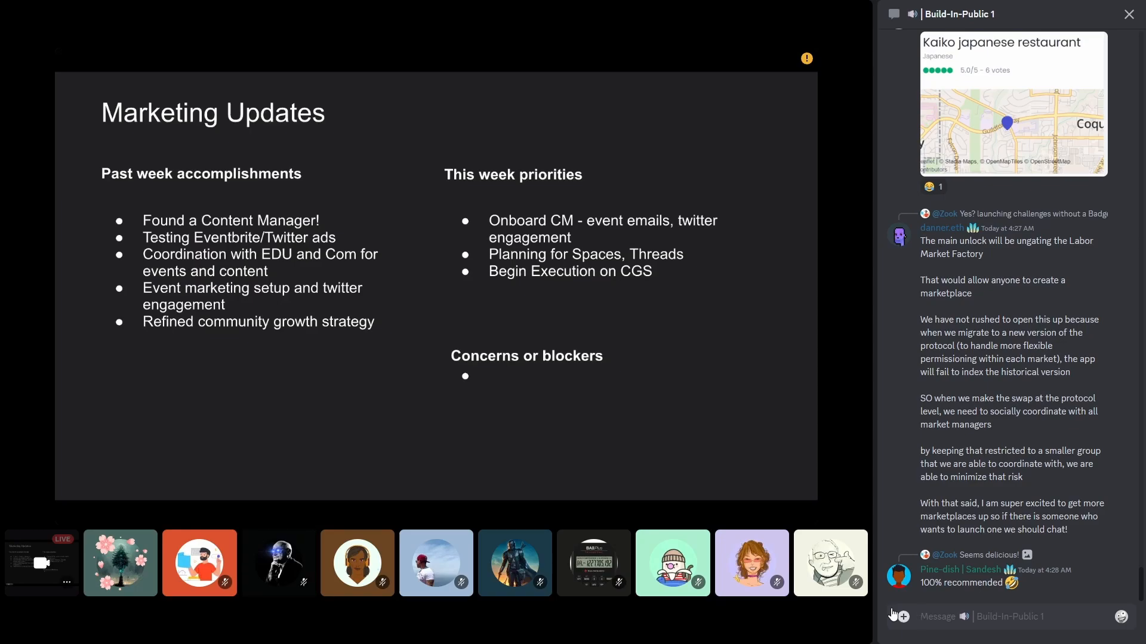
Advance the shared deck to the Education Updates slide
{"action": "left_click", "coordinate": [119, 562]}
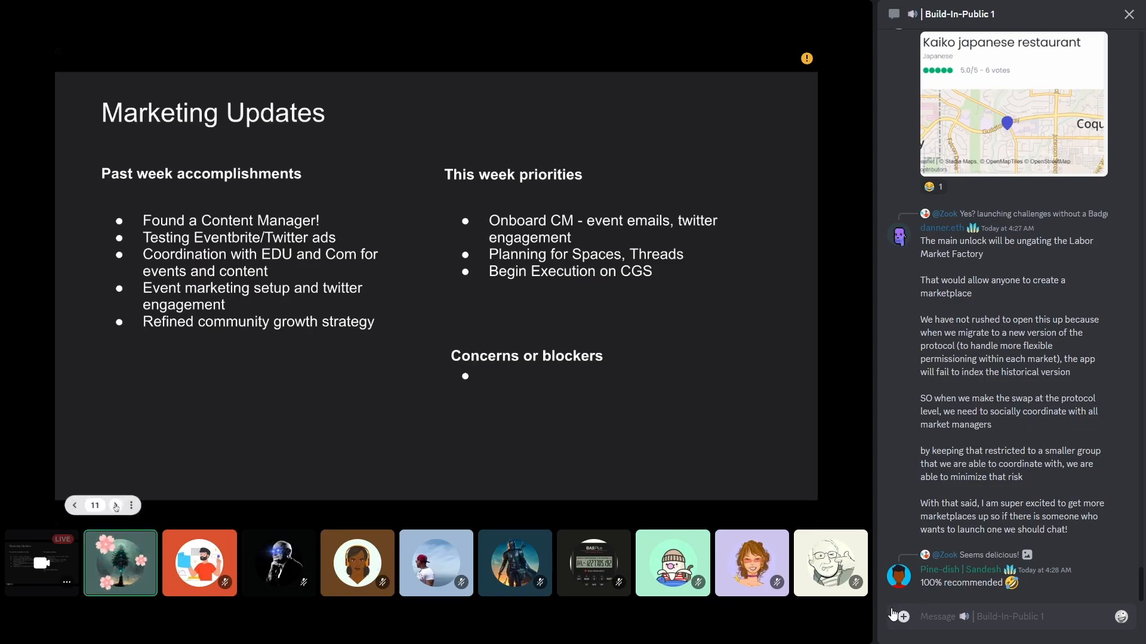
{"action": "left_click", "coordinate": [115, 504]}
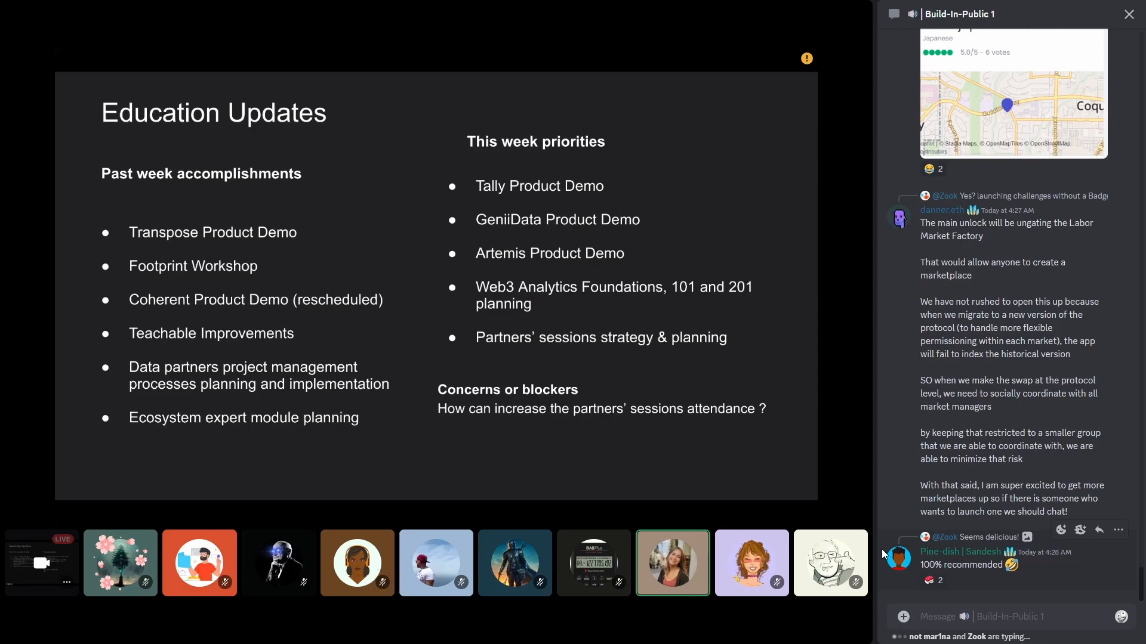
{"action": "scroll", "scroll_direction": "down", "scroll_amount": 3}
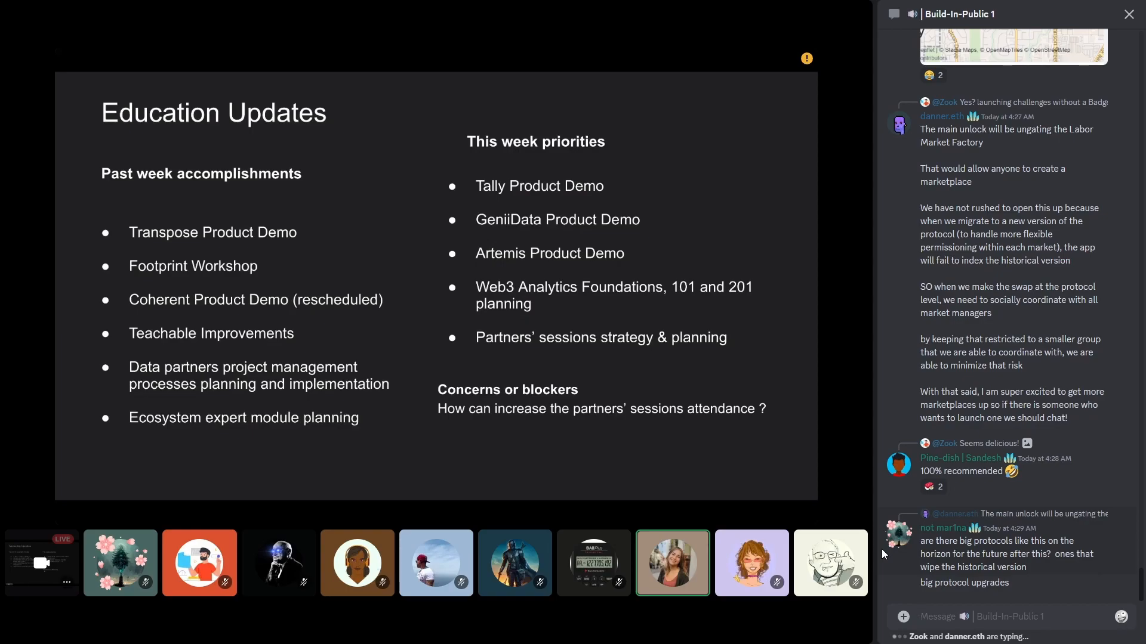
{"action": "scroll", "scroll_direction": "down", "scroll_amount": 3}
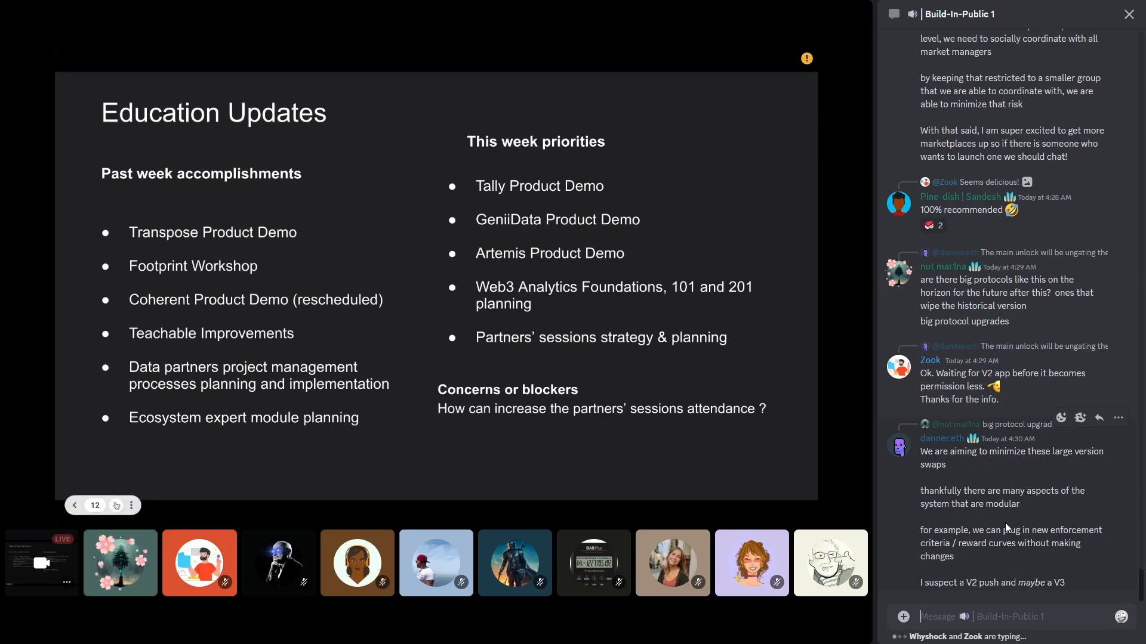
Advance the shared deck to the Community Updates slide
{"action": "left_click", "coordinate": [115, 505]}
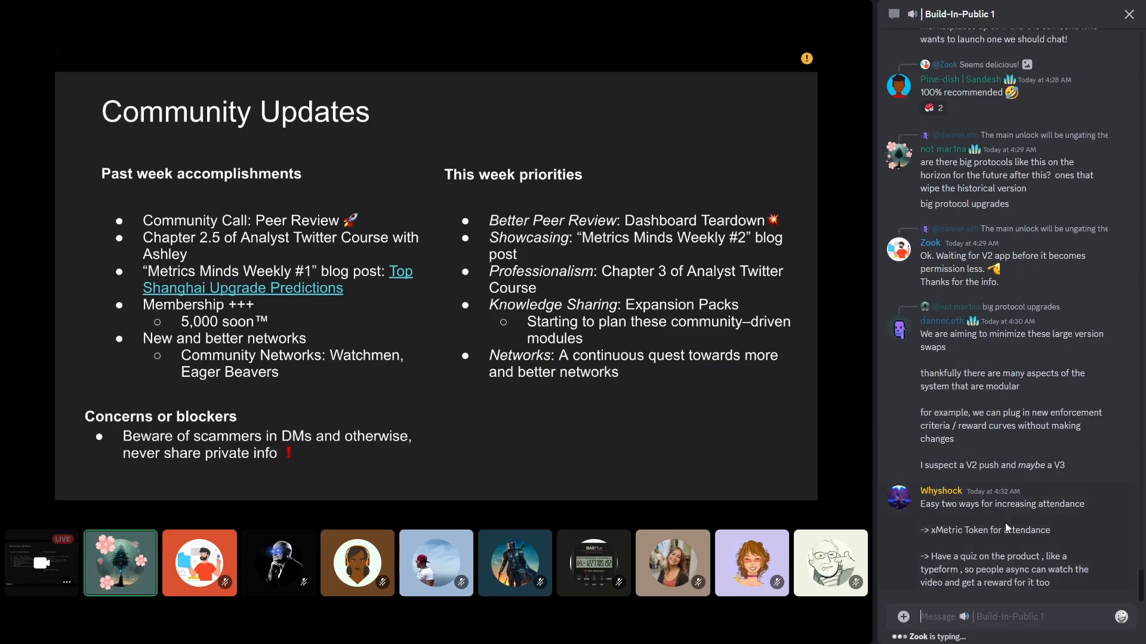
{"action": "mouse_move", "coordinate": [920, 503]}
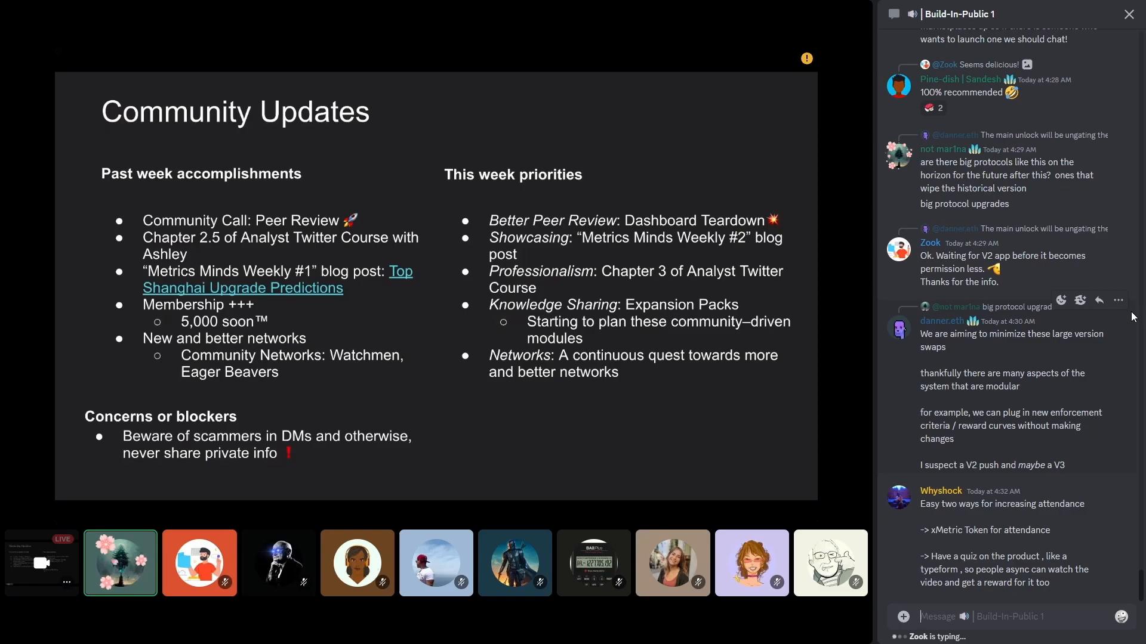
Post 'I just shared my W-9 with G.' in the Build-In-Public chat and follow the replies
{"action": "left_click", "coordinate": [1008, 616]}
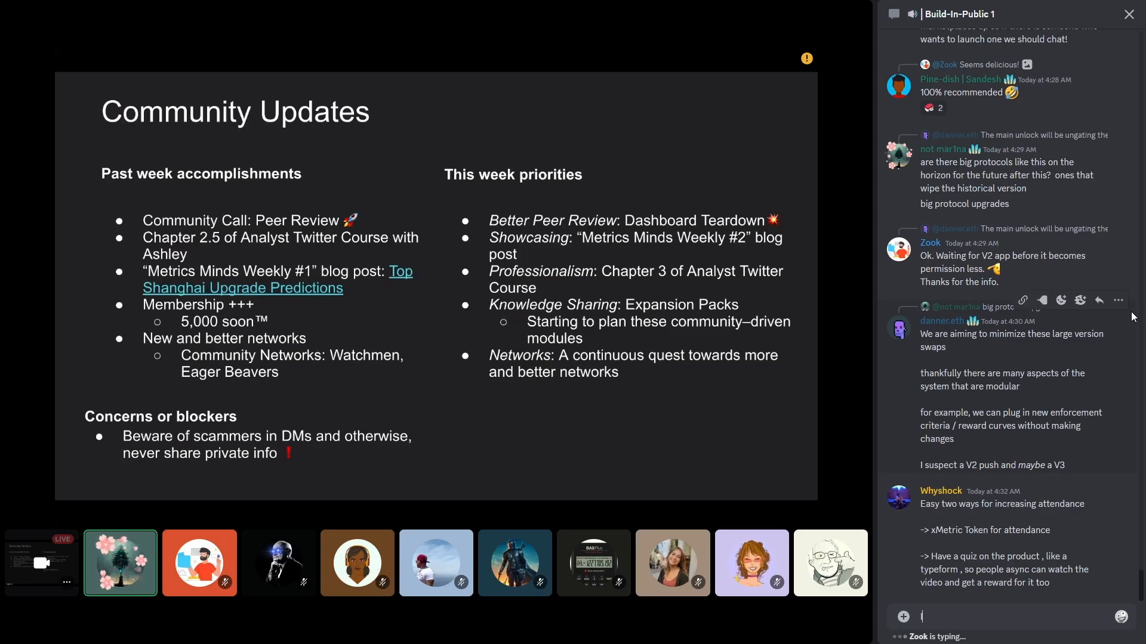
{"action": "type", "text": "I just shared my"}
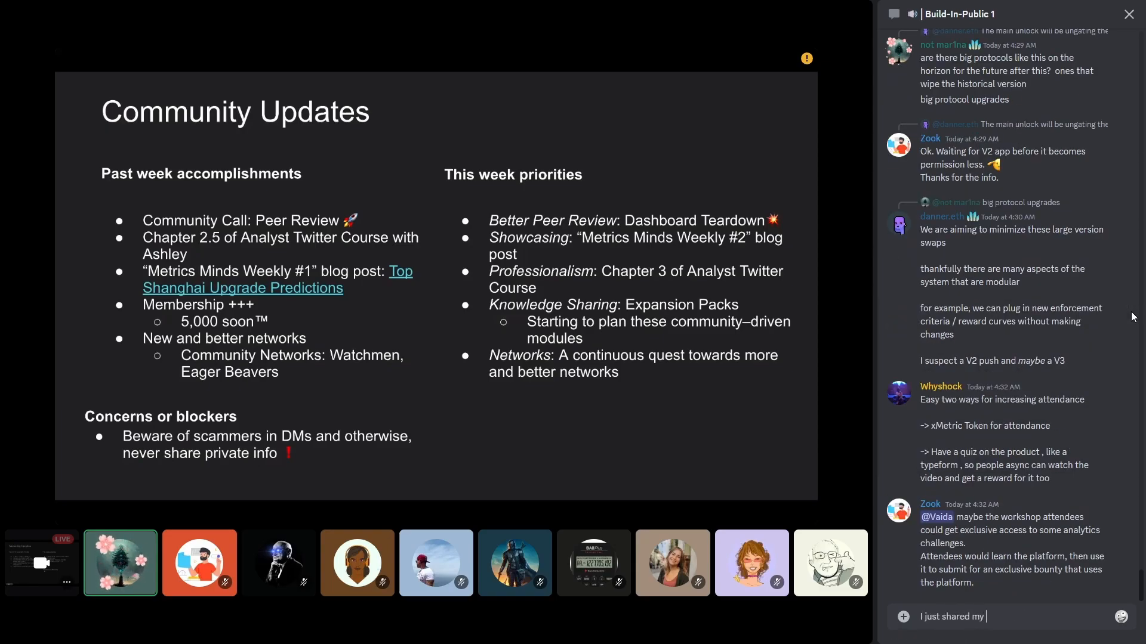
{"action": "type", "text": "W-9 with G."}
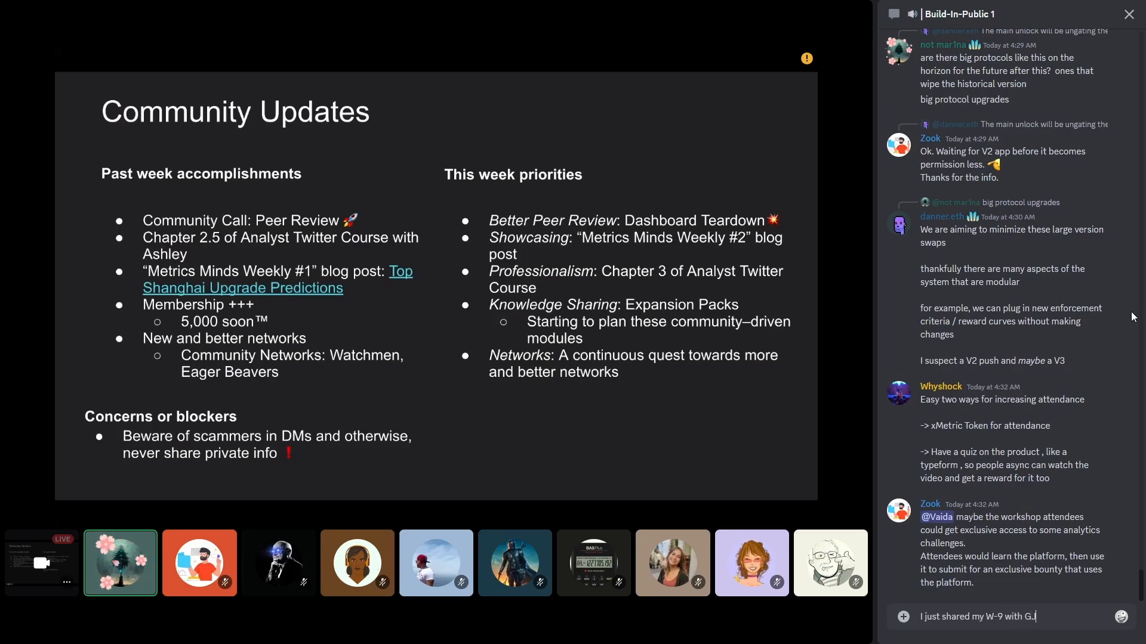
{"action": "scroll", "scroll_direction": "down", "scroll_amount": 3}
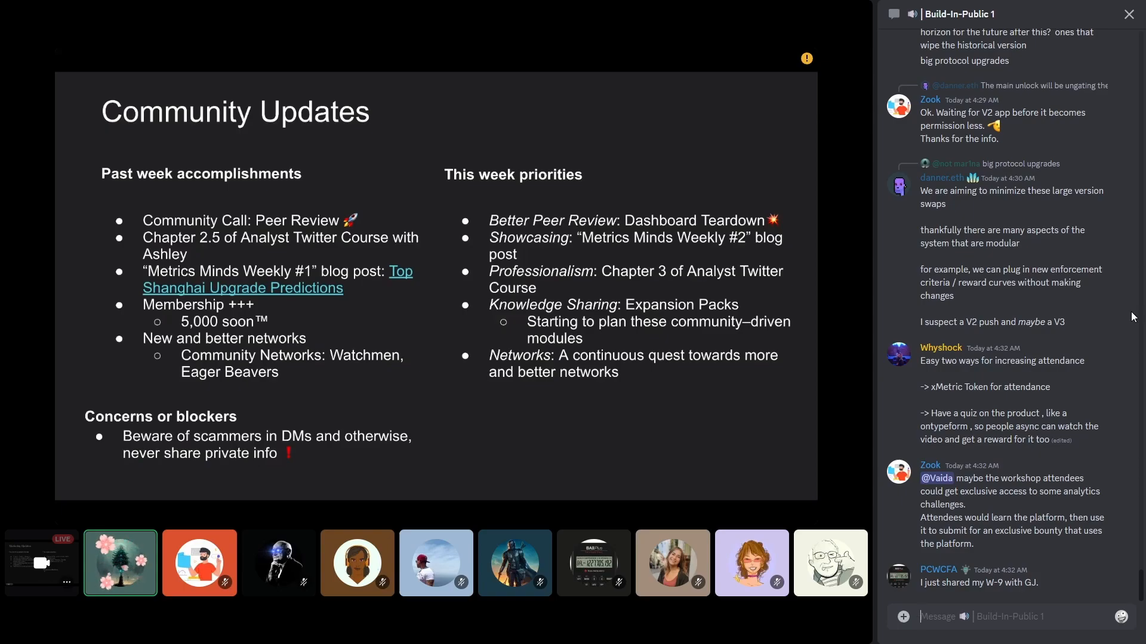
{"action": "scroll", "scroll_direction": "down", "scroll_amount": 3}
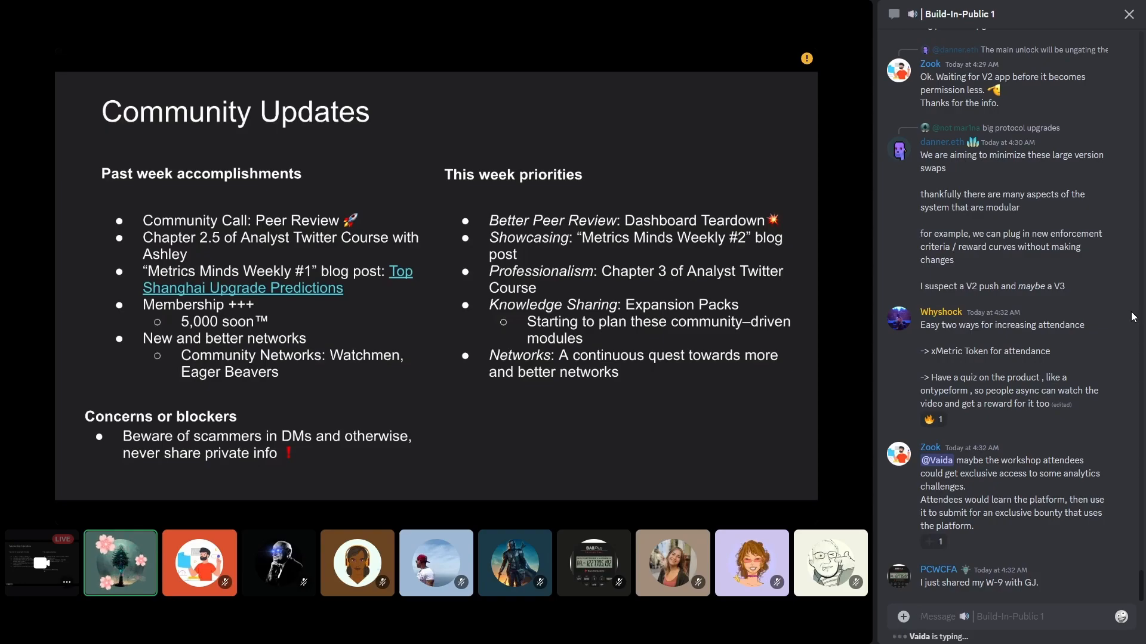
{"action": "left_click", "coordinate": [957, 542]}
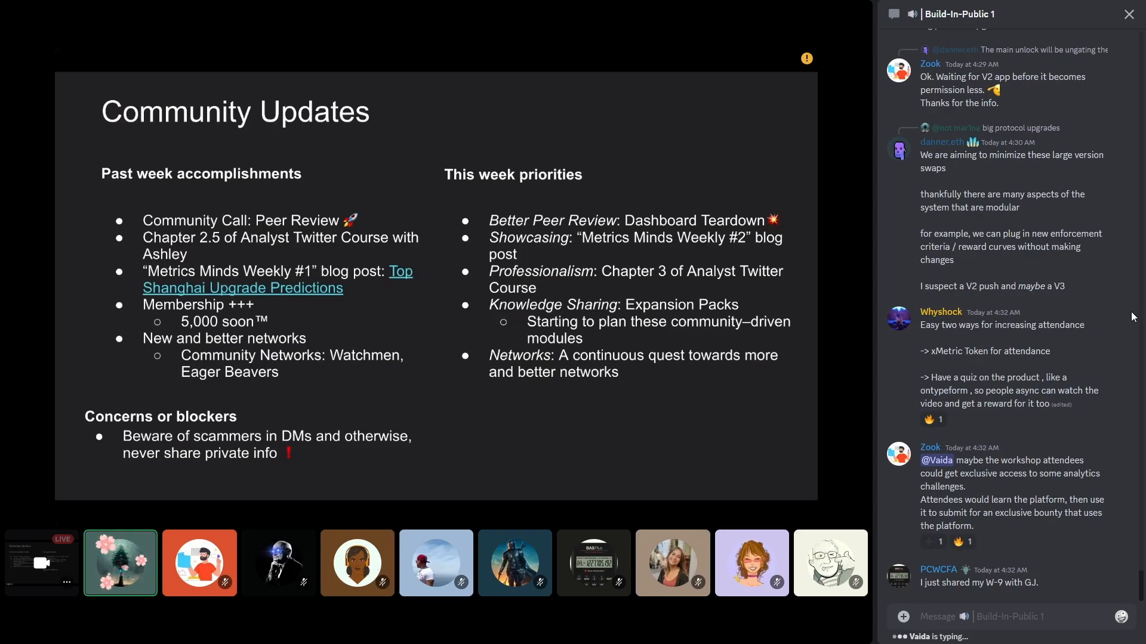
{"action": "scroll", "scroll_direction": "down", "scroll_amount": 3}
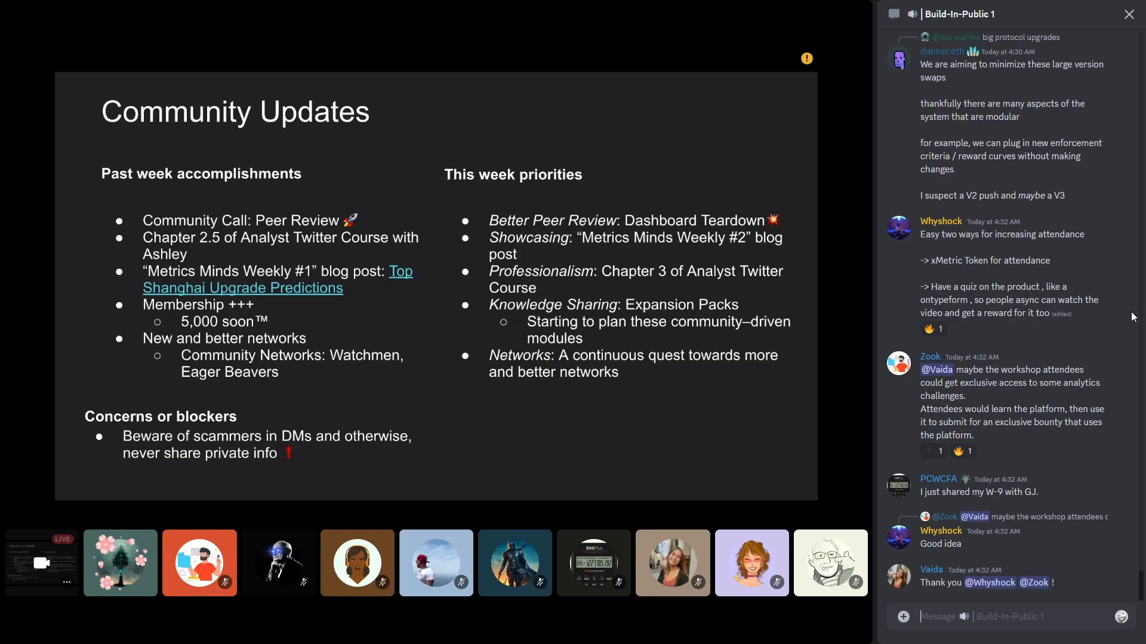
{"action": "left_click", "coordinate": [119, 562]}
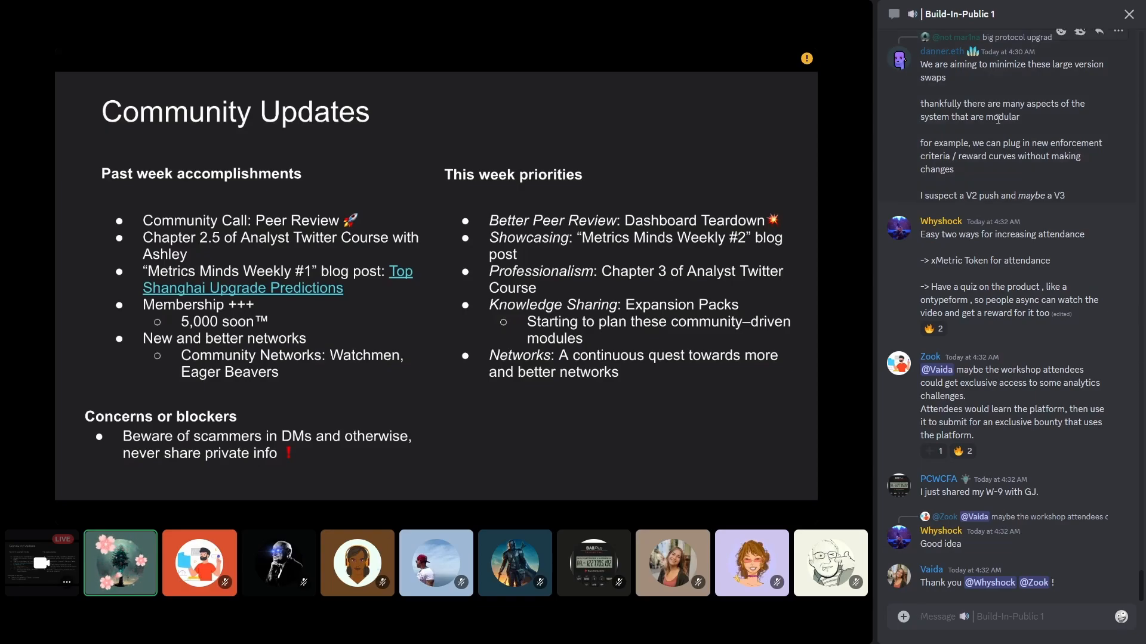
Reply to Whyshock that xMetrics are already given to all webinar attendees
{"action": "left_click", "coordinate": [1098, 194]}
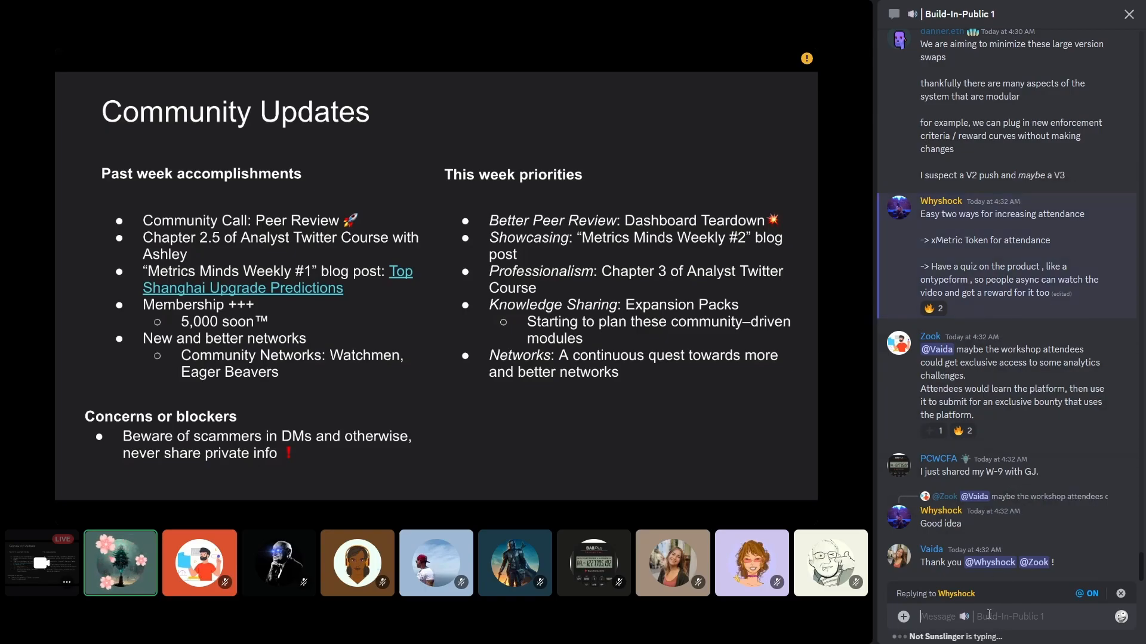
{"action": "type", "text": "We are already giving xMetrics"}
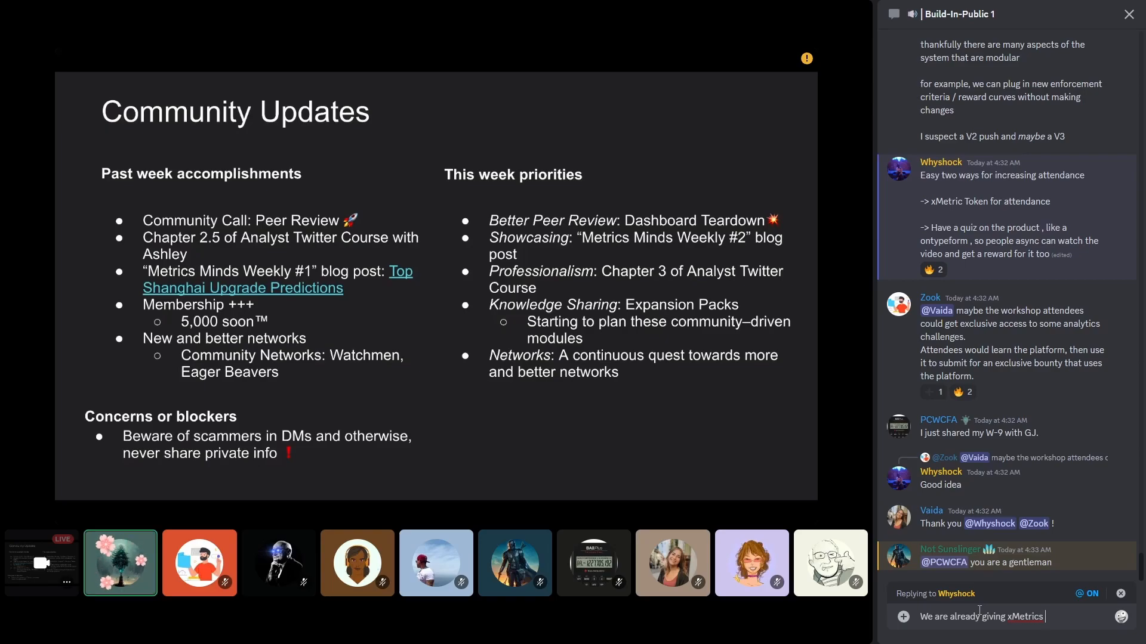
{"action": "type", "text": "for all webinars"}
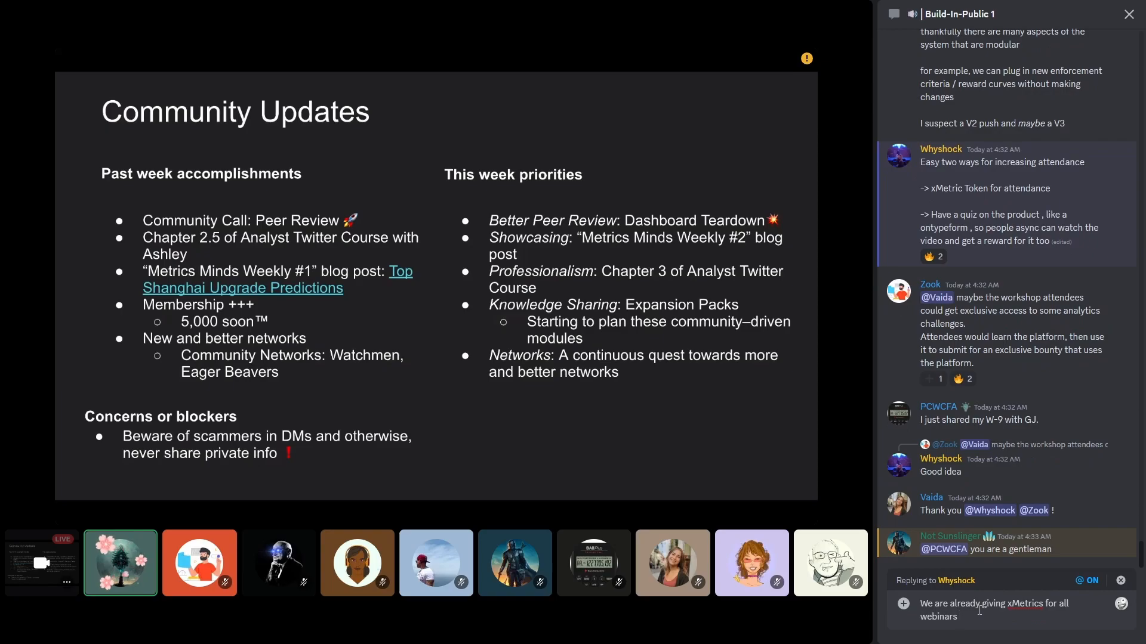
{"action": "left_click", "coordinate": [198, 562]}
{"action": "type", "text": " a"}
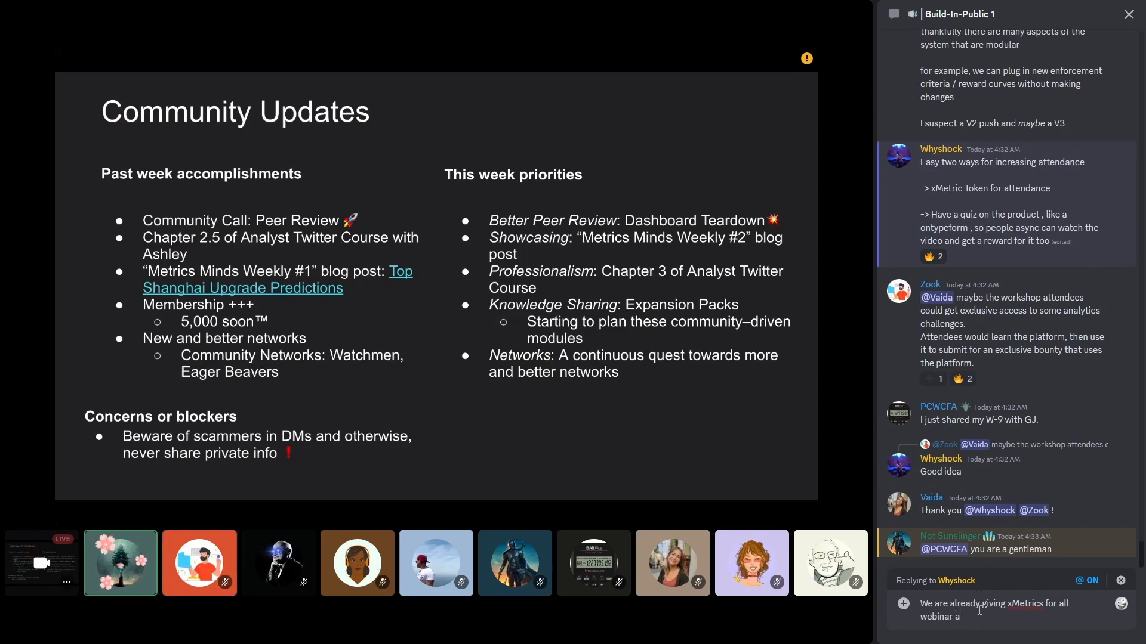
{"action": "type", "text": "ttendees."}
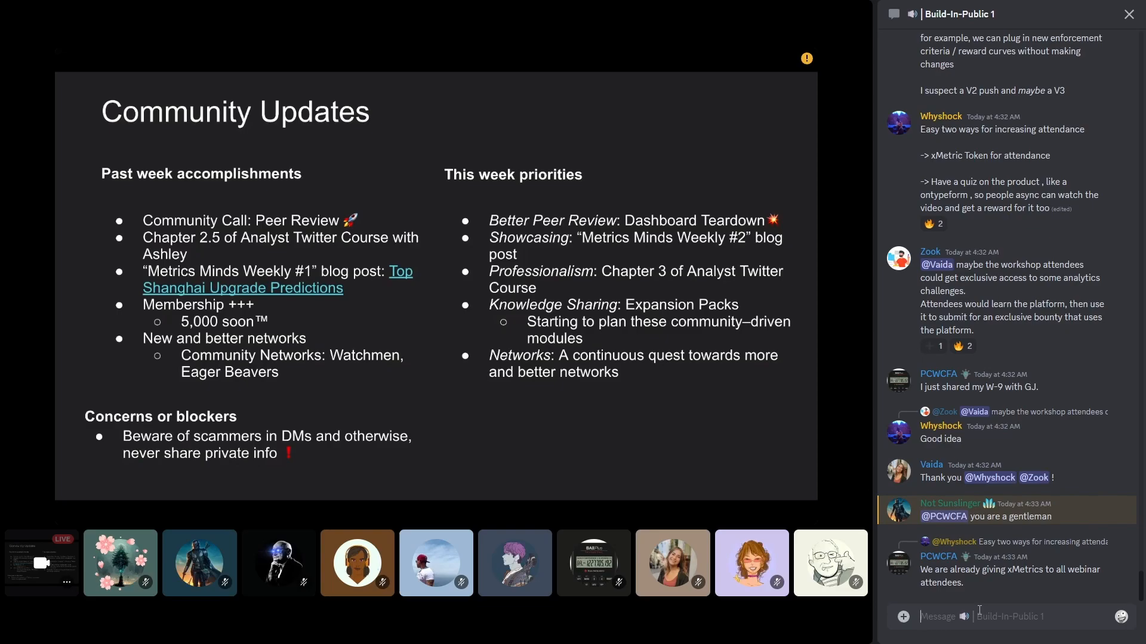
{"action": "scroll", "scroll_direction": "down", "scroll_amount": 3}
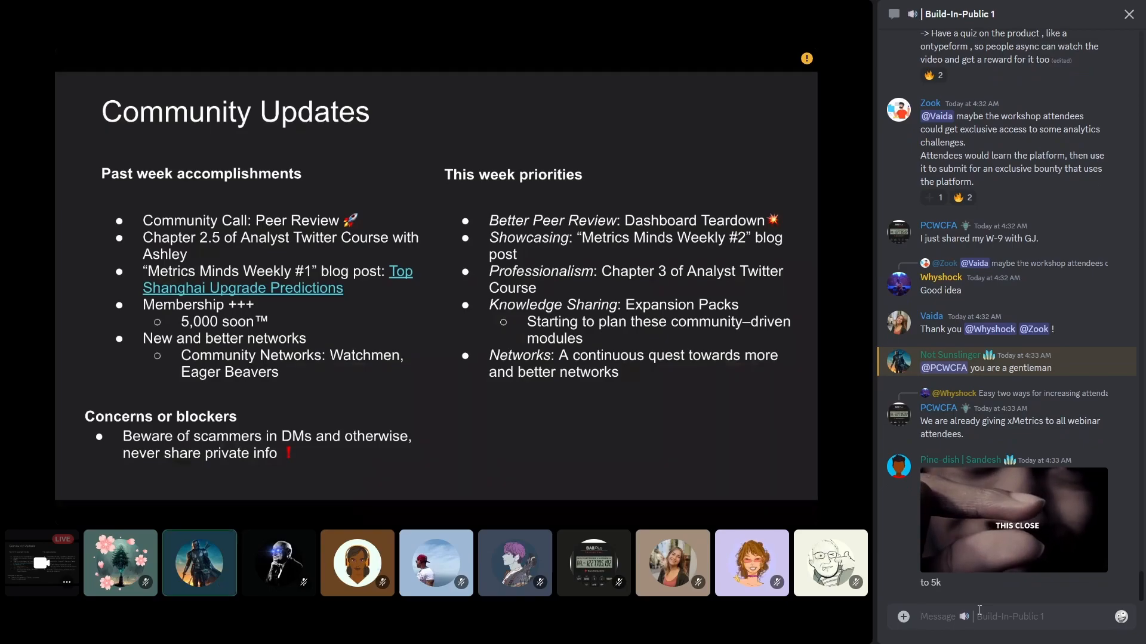
{"action": "left_click", "coordinate": [199, 563]}
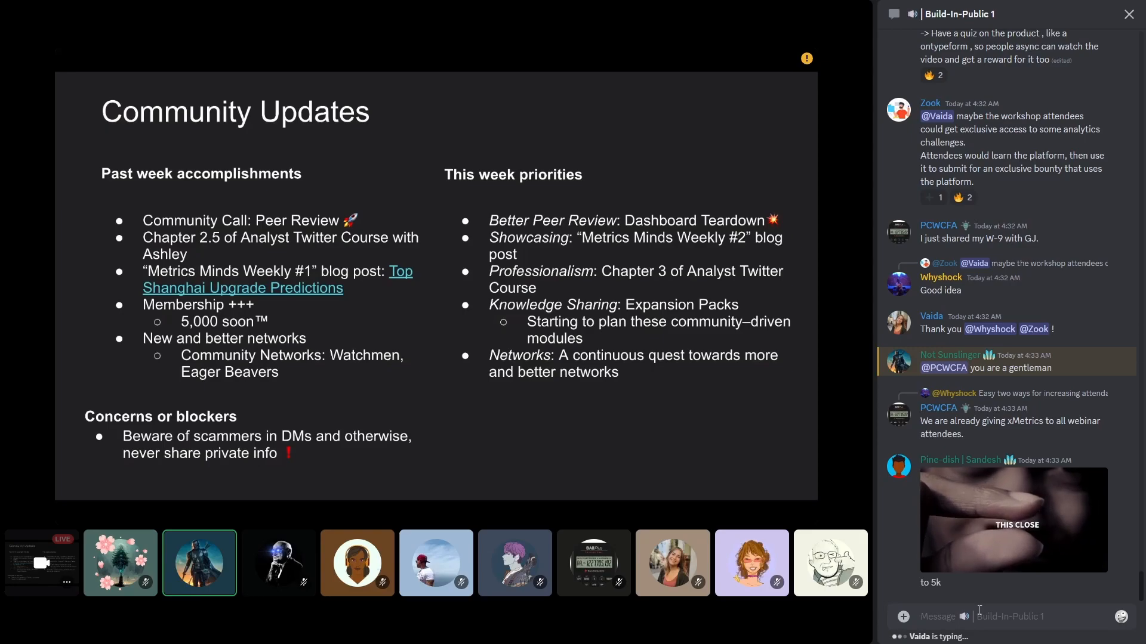
{"action": "left_click", "coordinate": [928, 198]}
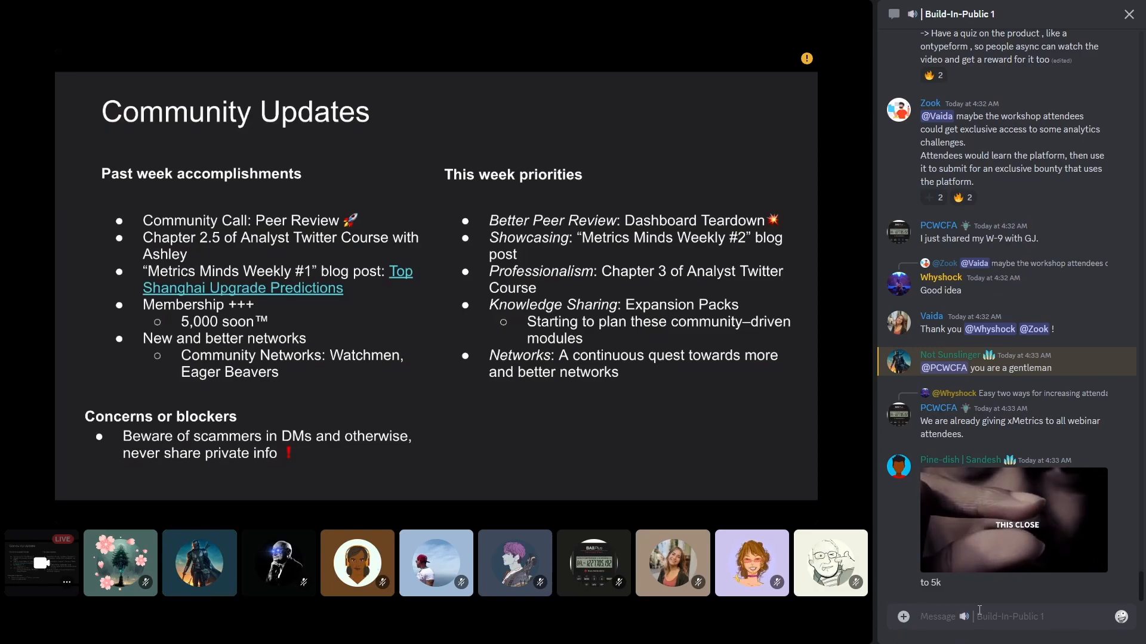
{"action": "left_click", "coordinate": [199, 562]}
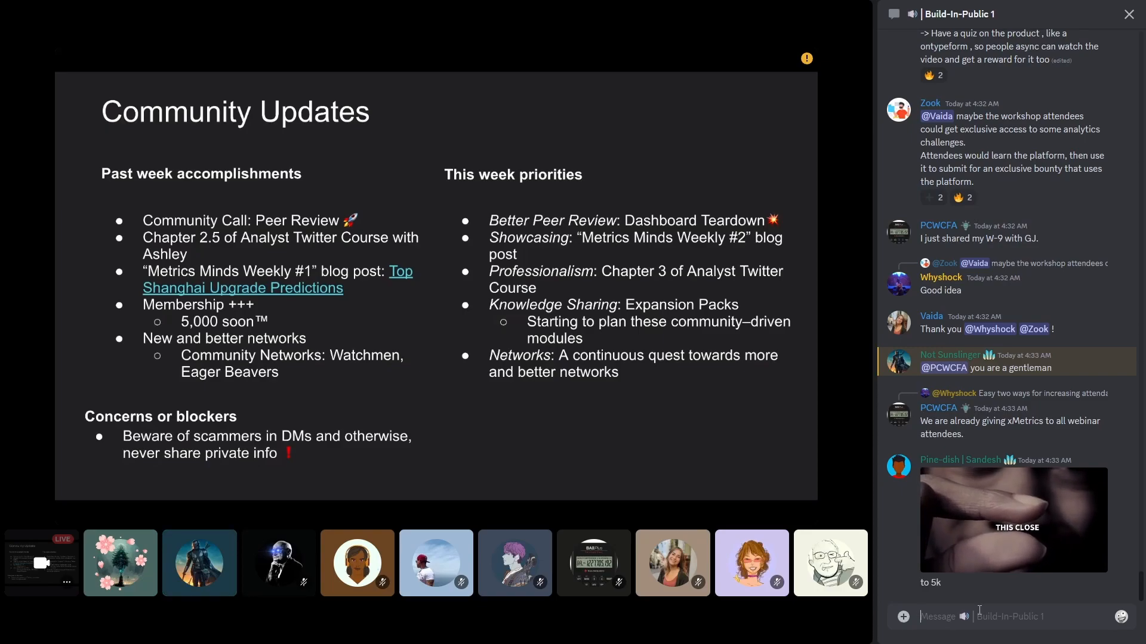
{"action": "left_click", "coordinate": [119, 562]}
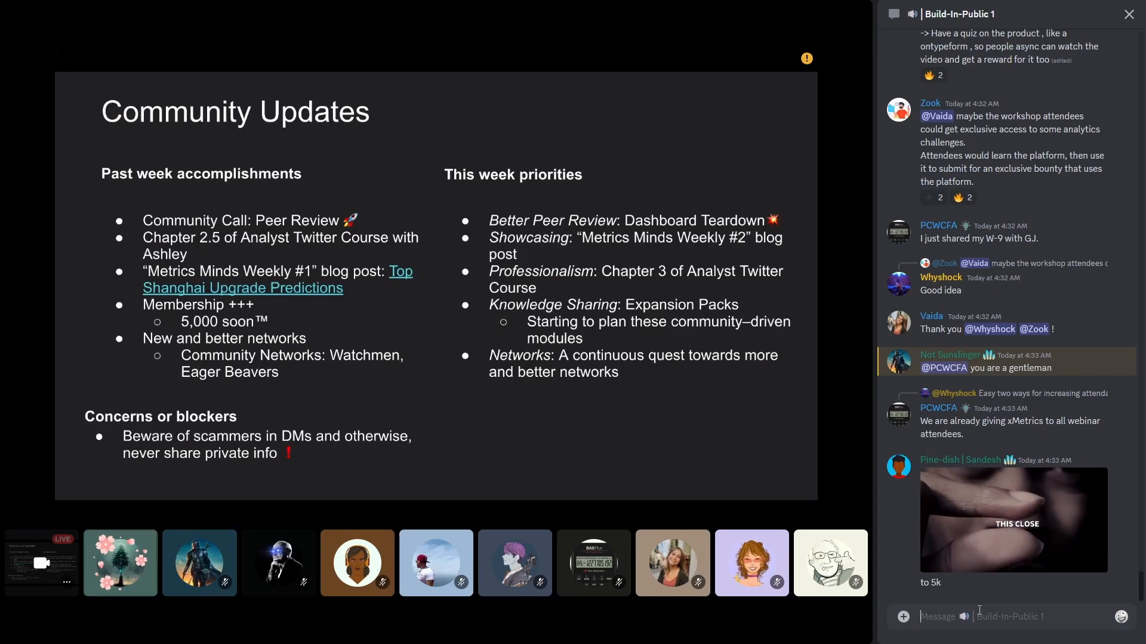
{"action": "left_click", "coordinate": [119, 562]}
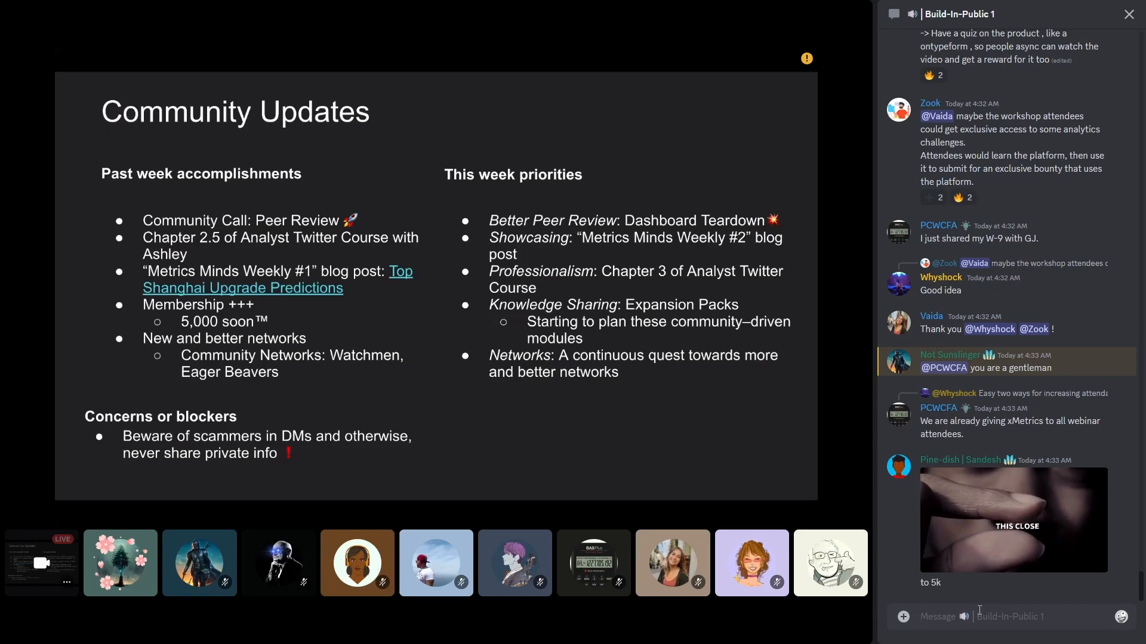
{"action": "left_click", "coordinate": [120, 562]}
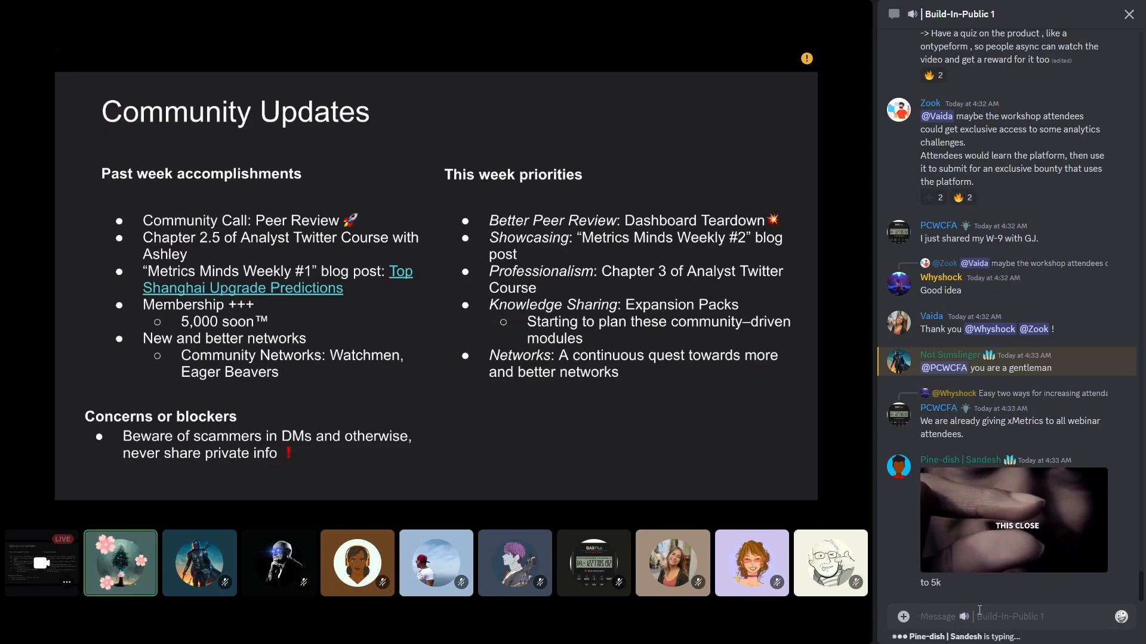